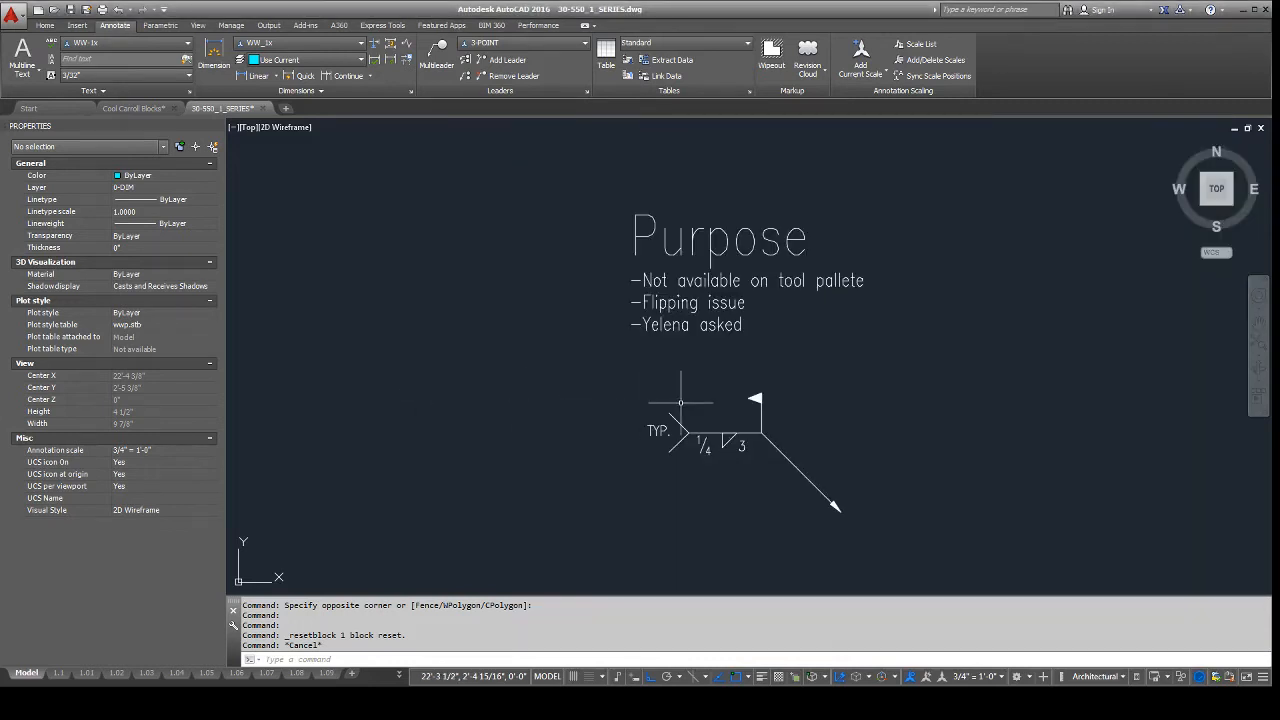
{"action": "mouse_move", "coordinate": [908, 428]}
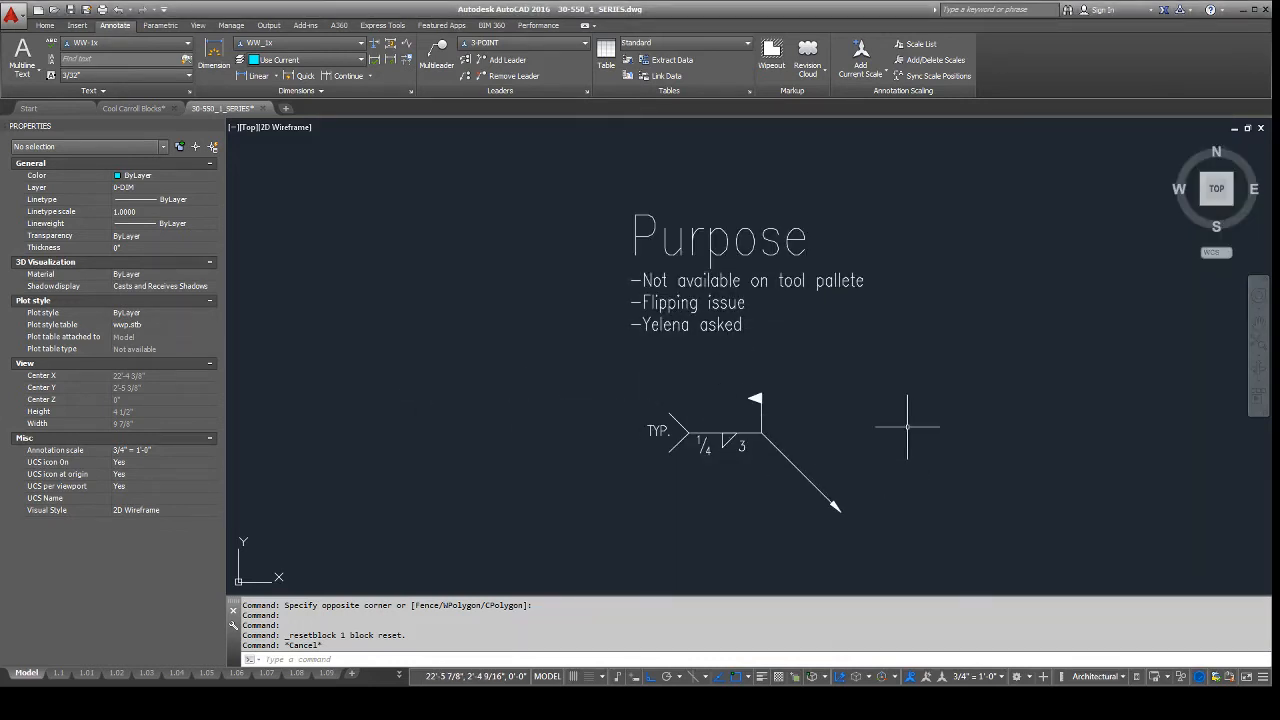
{"action": "mouse_move", "coordinate": [872, 368]}
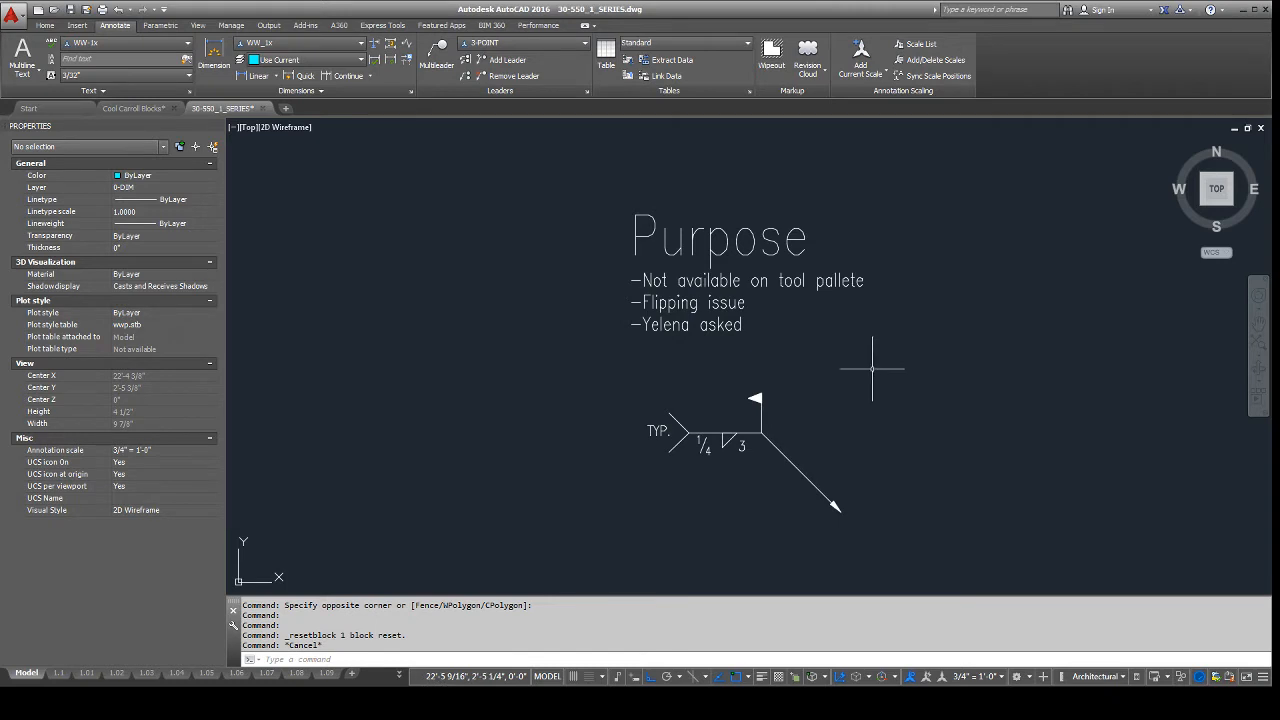
{"action": "mouse_move", "coordinate": [872, 458]}
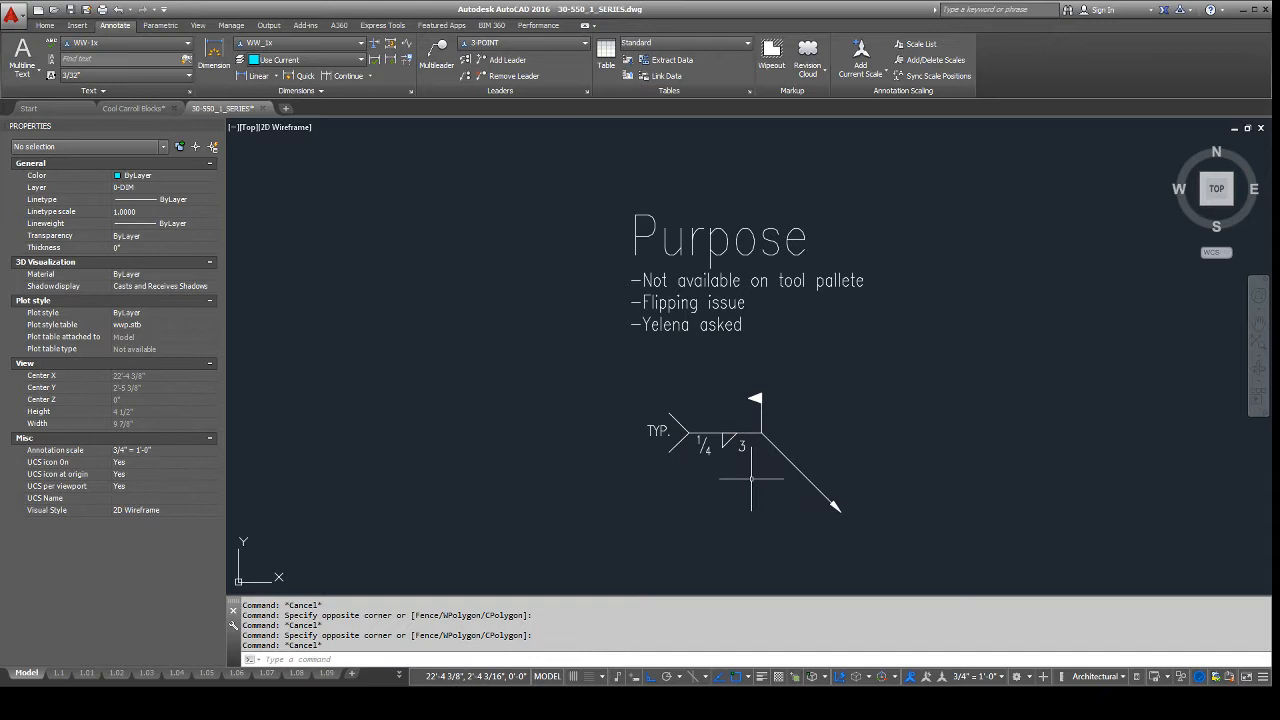
{"action": "mouse_move", "coordinate": [816, 432]}
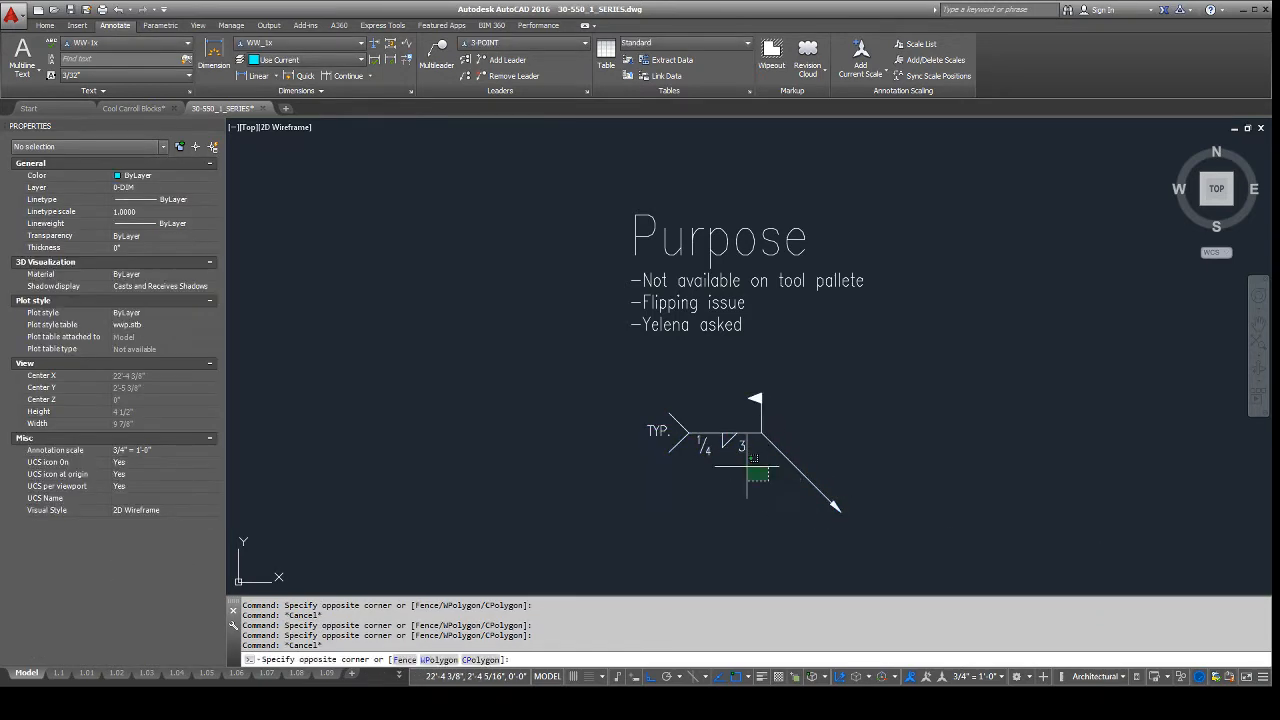
Step: Flip the weld callout to the other side and back to its original orientation
{"action": "left_click", "coordinate": [744, 432]}
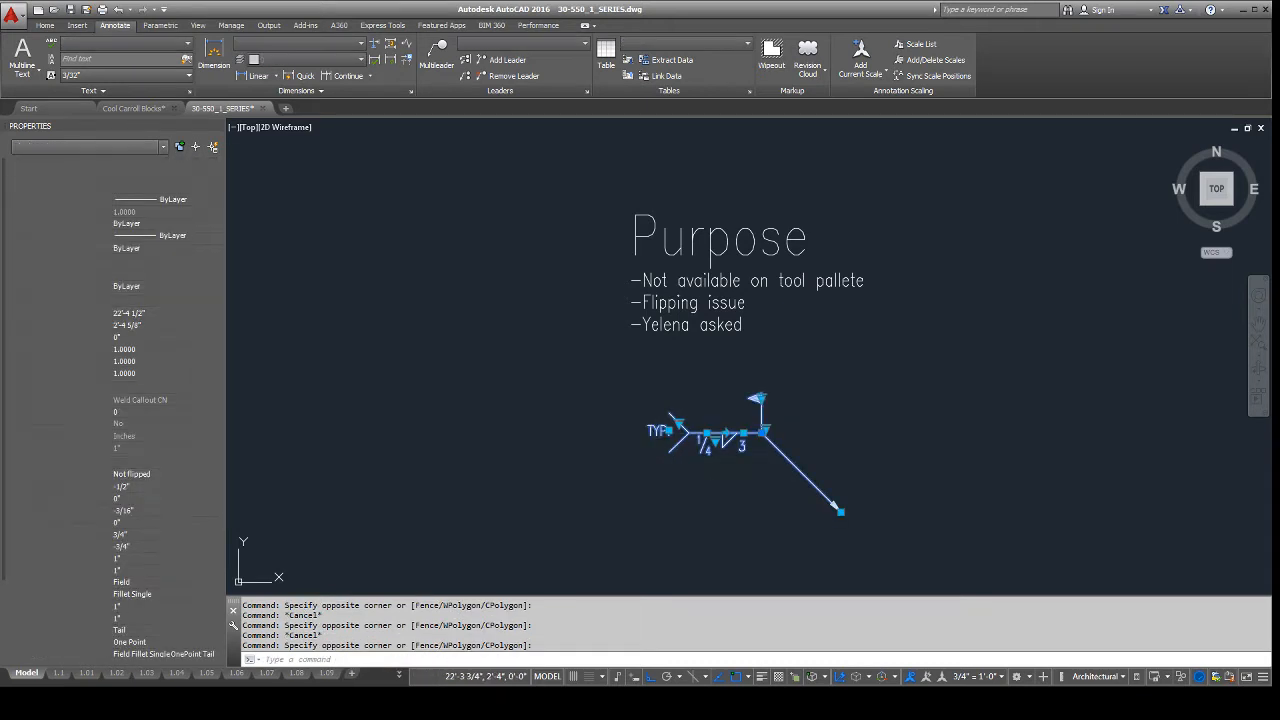
{"action": "key", "text": "Escape"}
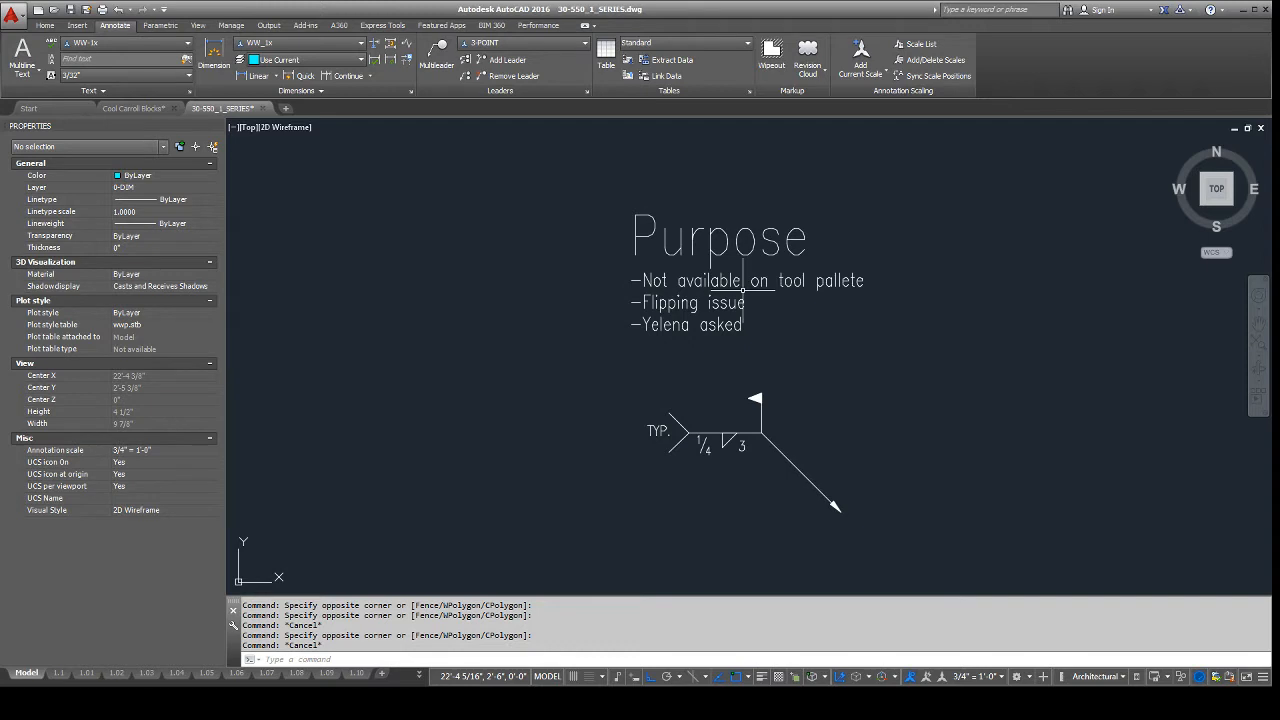
{"action": "mouse_move", "coordinate": [708, 388]}
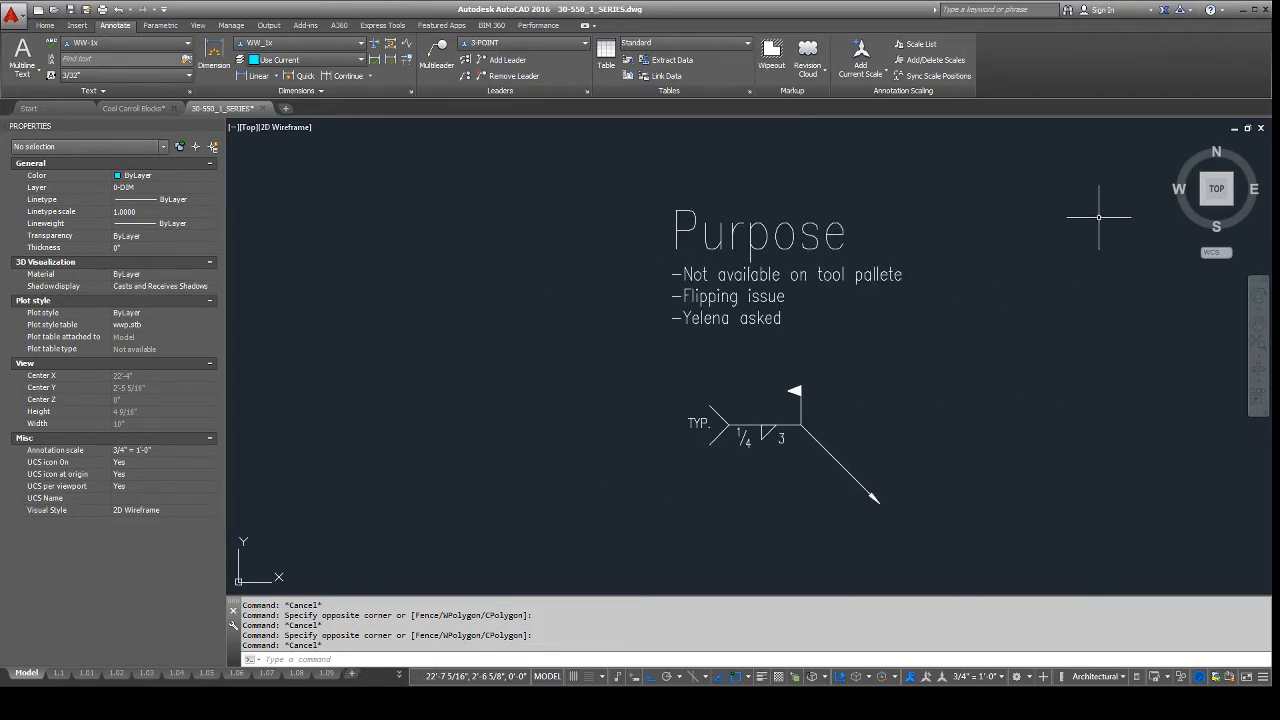
{"action": "mouse_move", "coordinate": [1236, 368]}
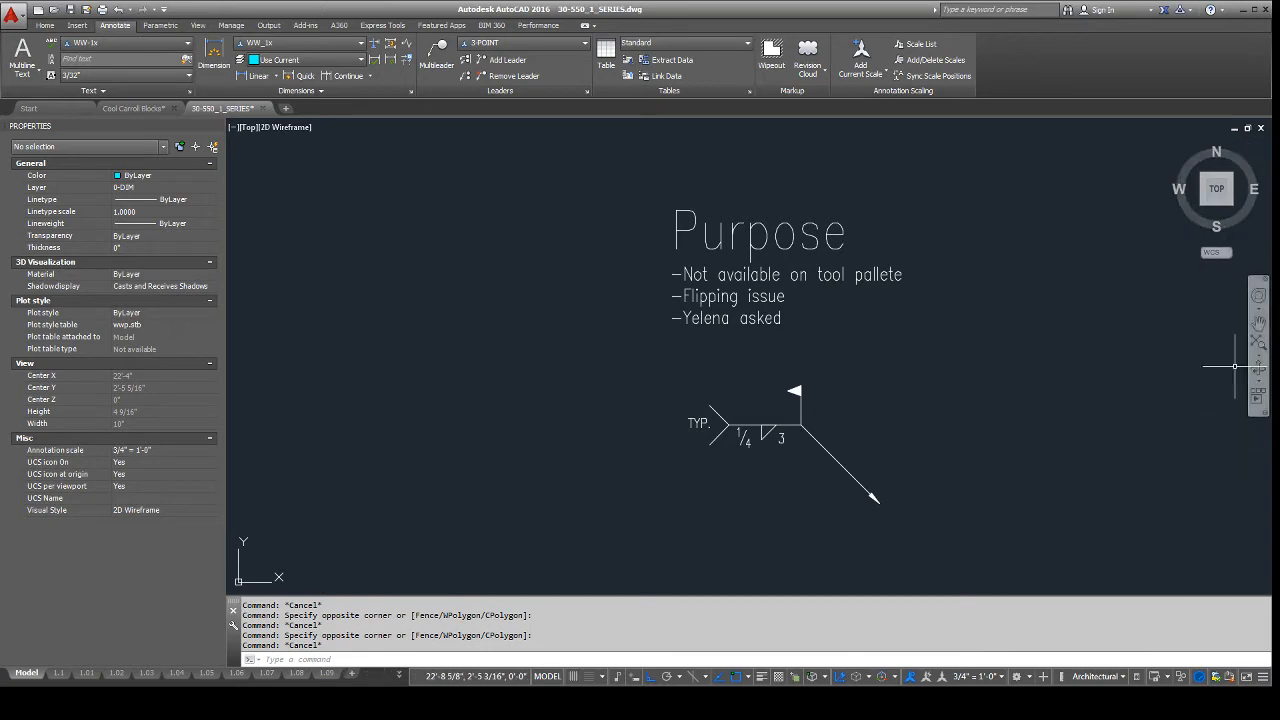
{"action": "mouse_move", "coordinate": [764, 360]}
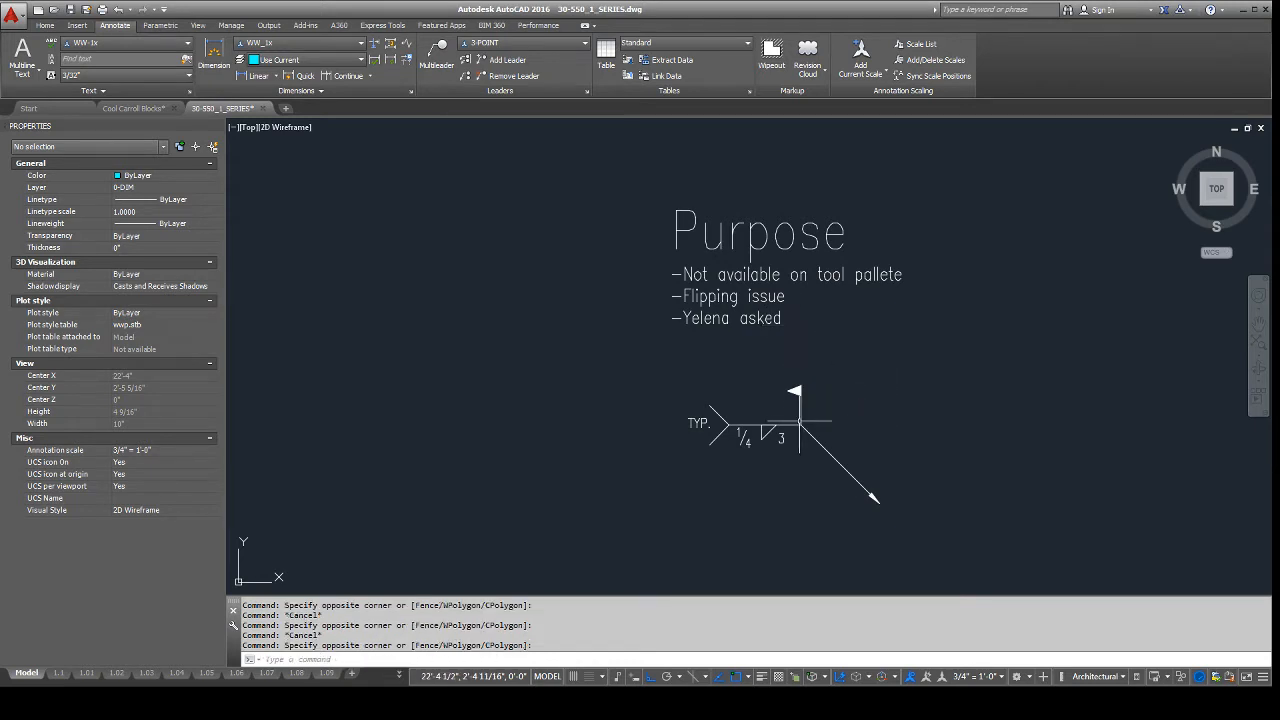
{"action": "left_click", "coordinate": [760, 424]}
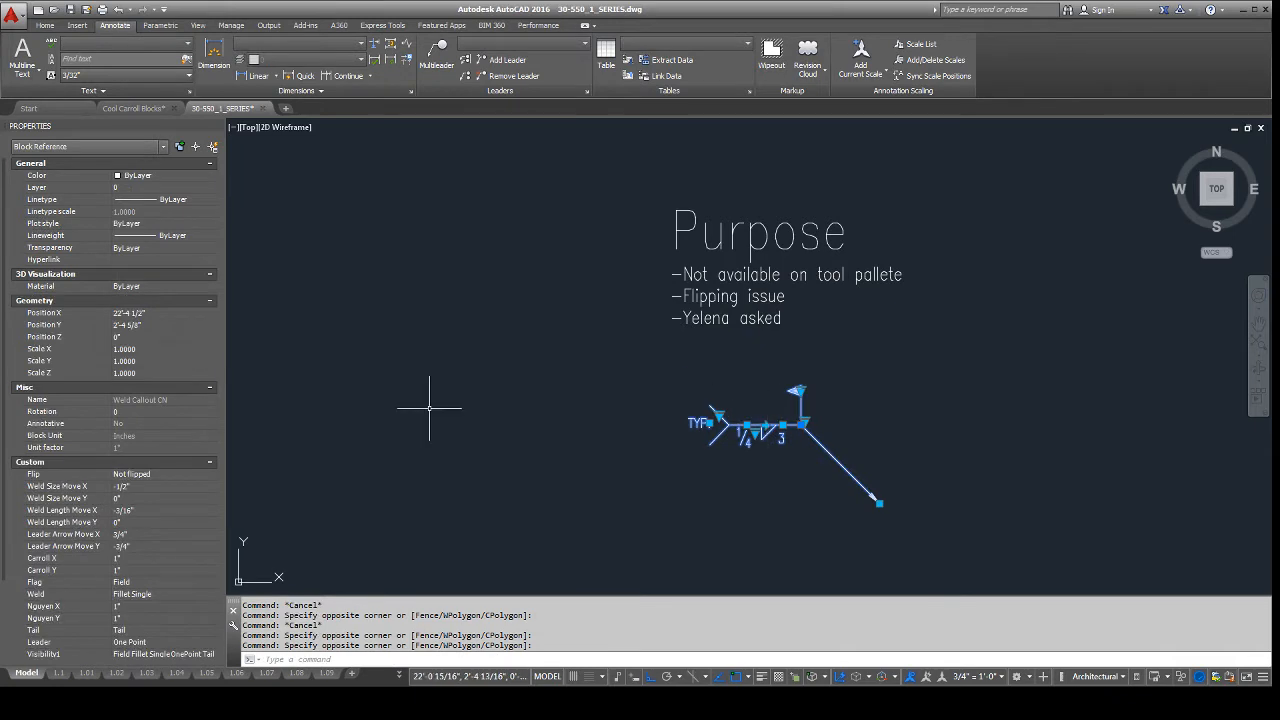
{"action": "mouse_move", "coordinate": [750, 478]}
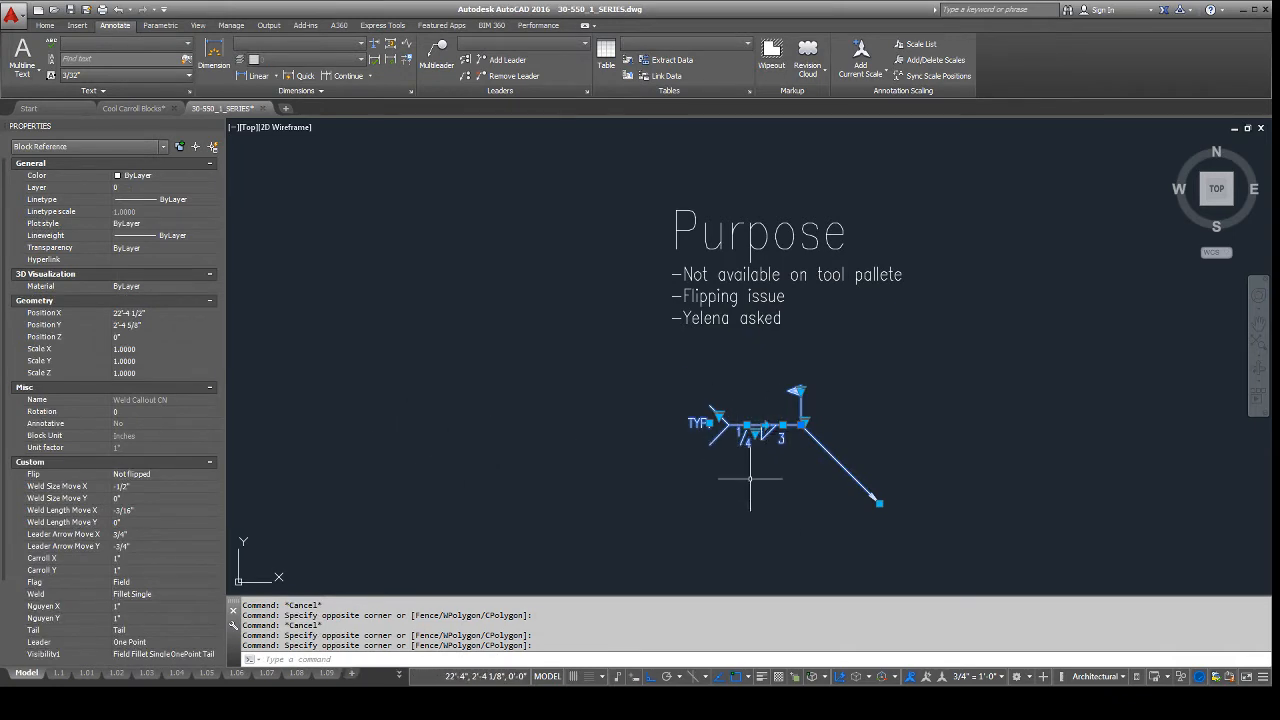
{"action": "mouse_move", "coordinate": [748, 478]}
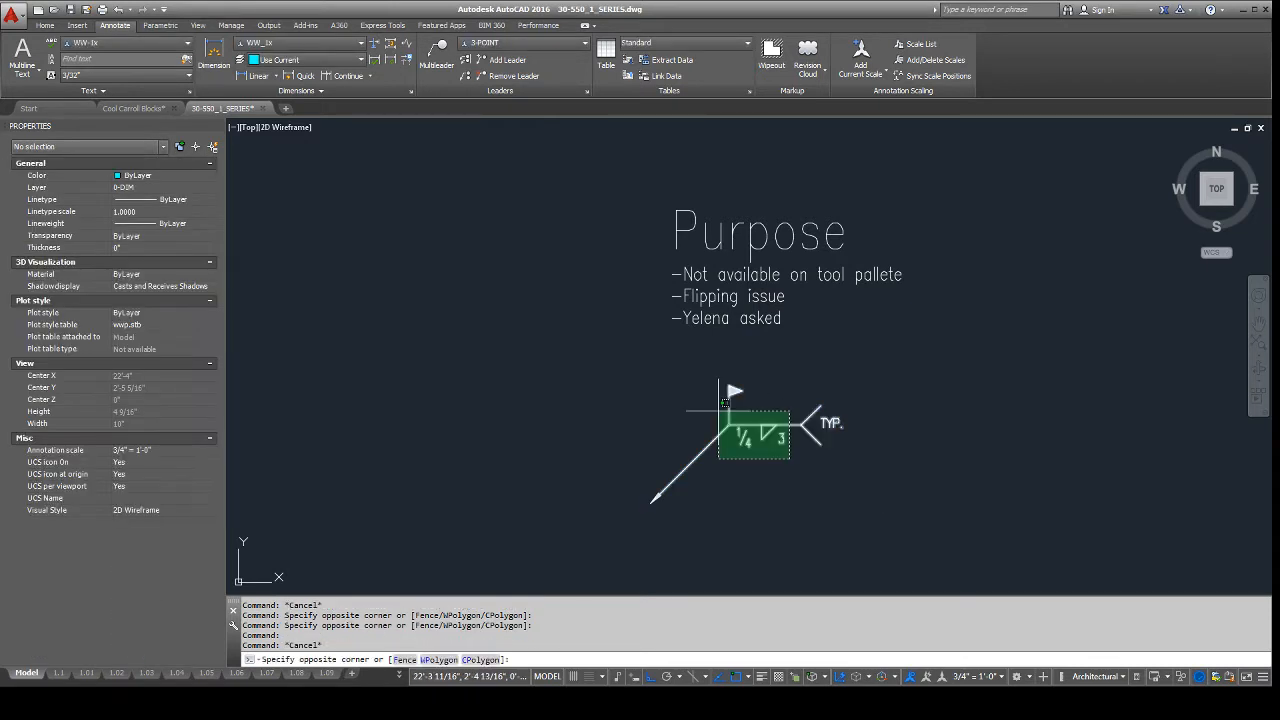
{"action": "left_click", "coordinate": [752, 436]}
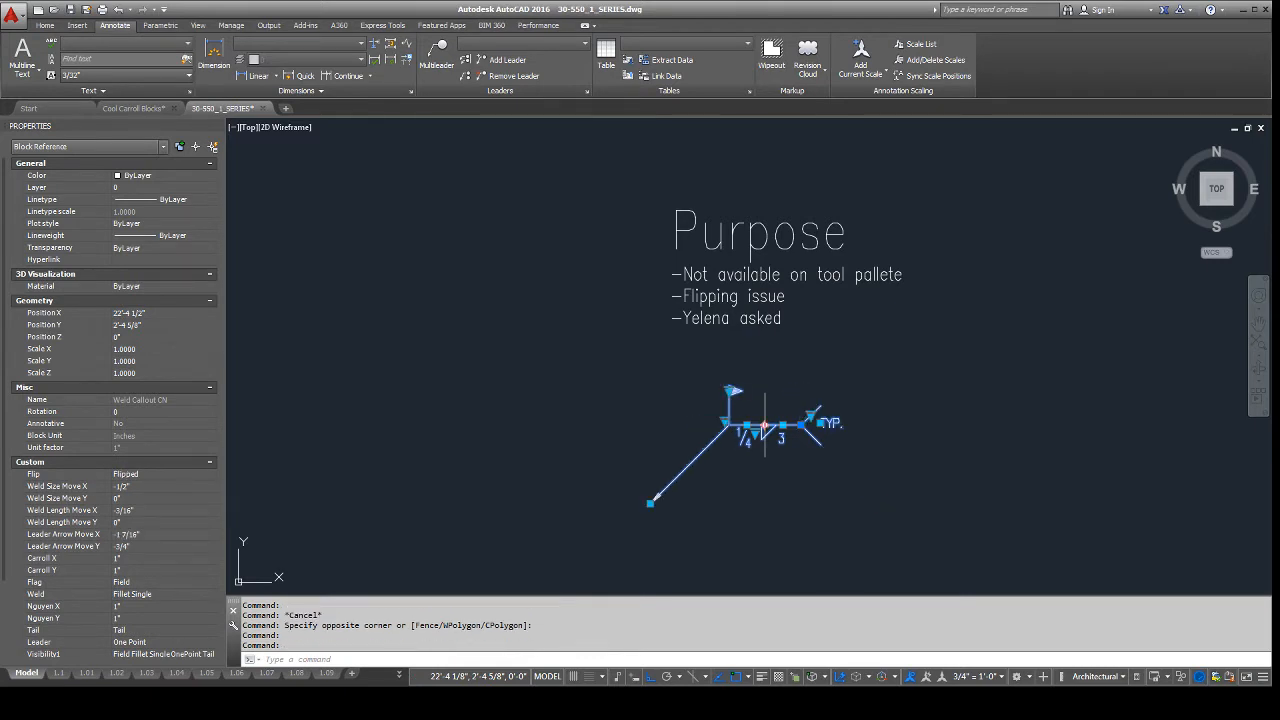
{"action": "left_click", "coordinate": [126, 474]}
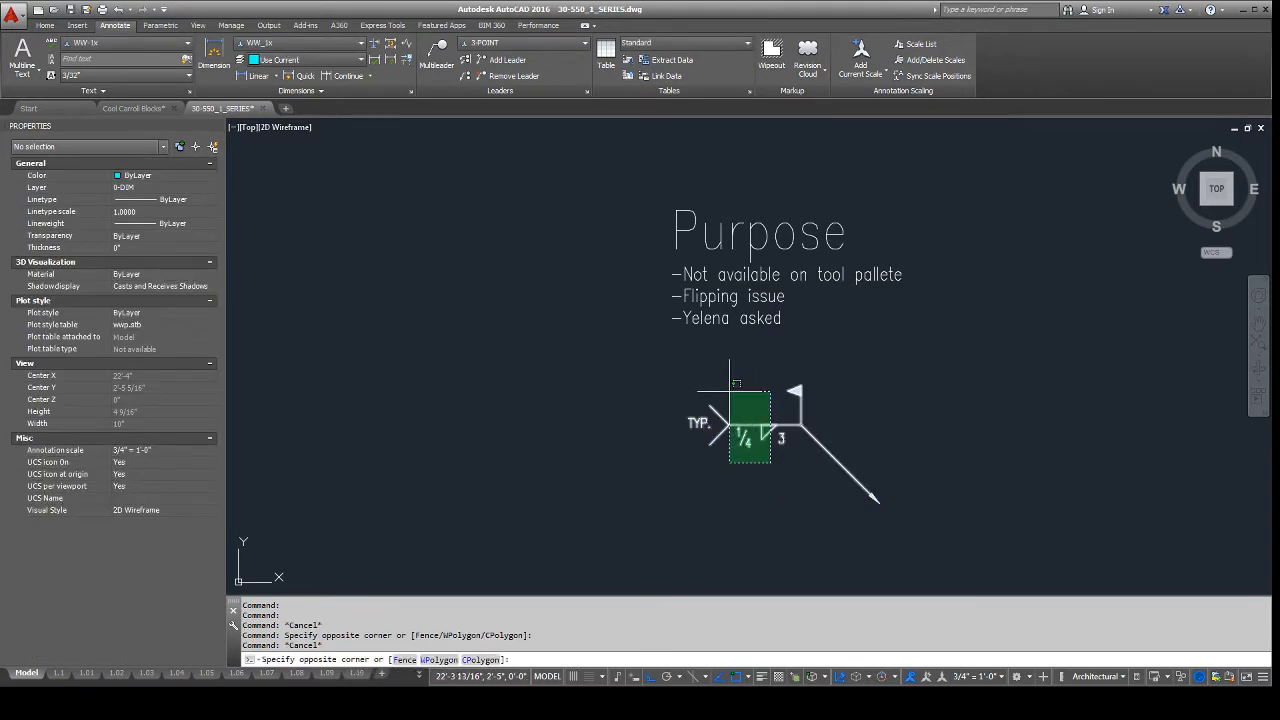
Step: Adjust the callout leader grip, dismiss the shortcut menu, and pan to the Usage notes
{"action": "left_click", "coordinate": [748, 424]}
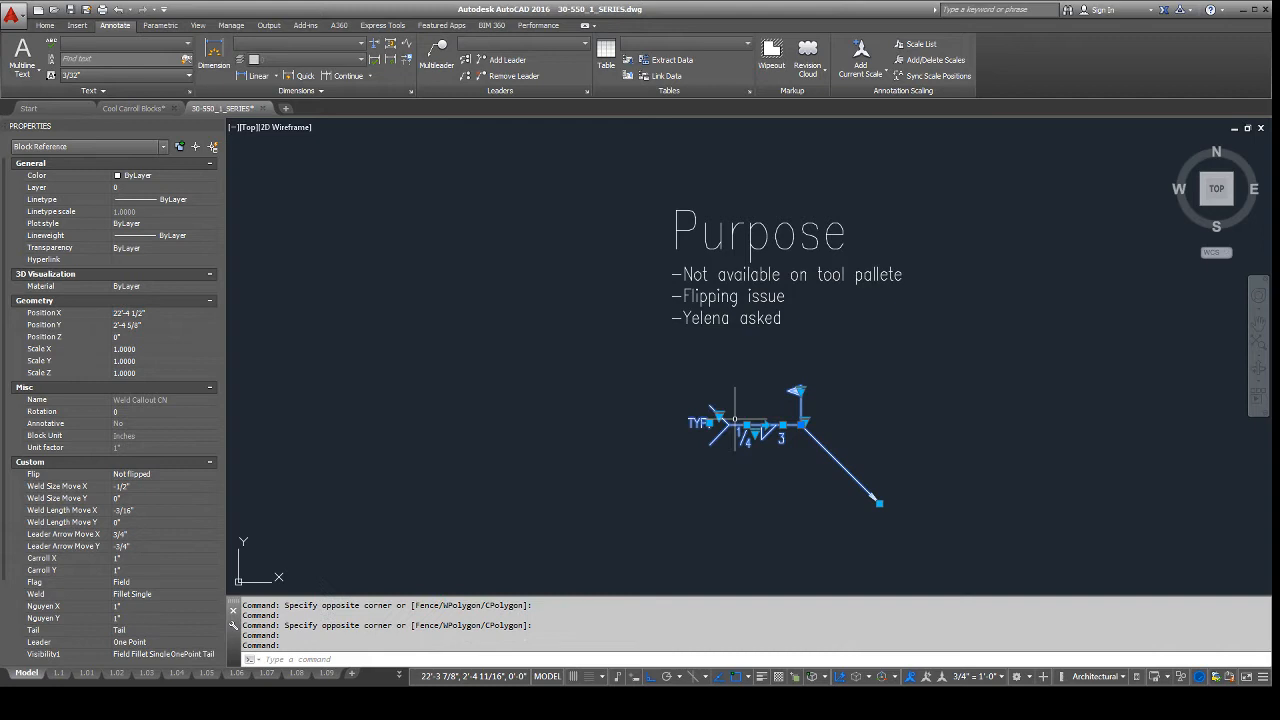
{"action": "mouse_move", "coordinate": [804, 420]}
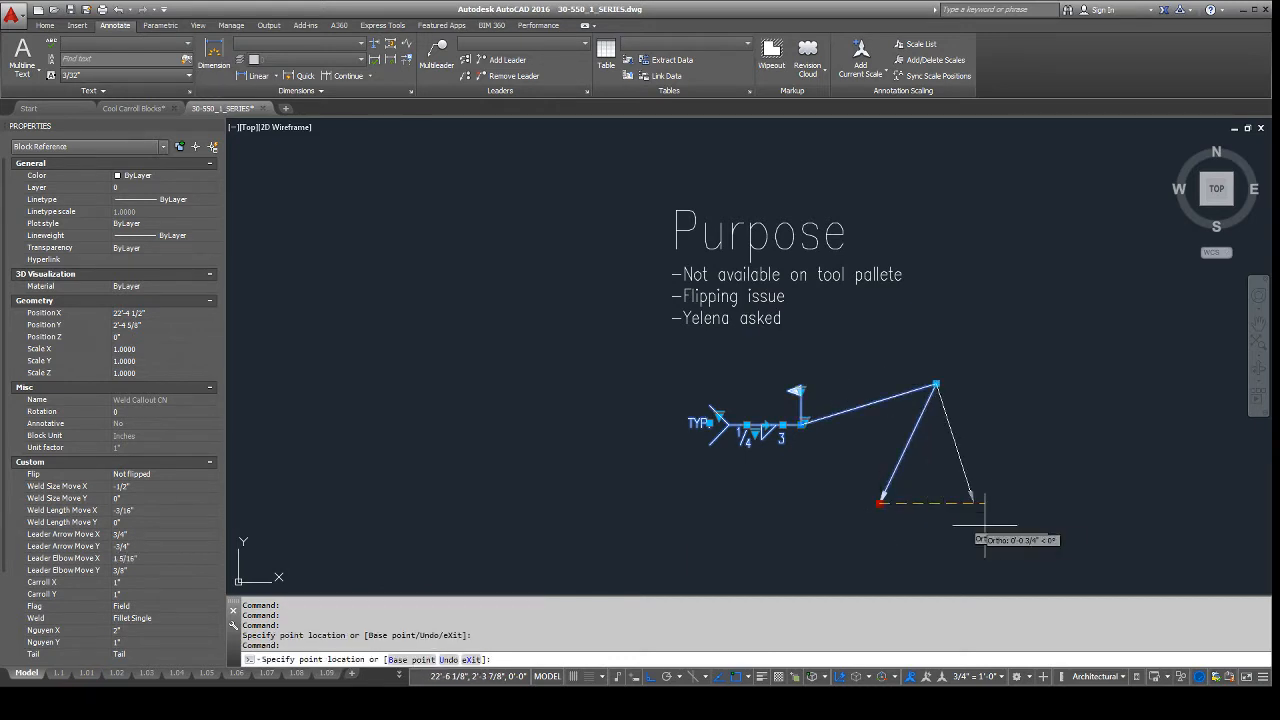
{"action": "key", "text": "Escape"}
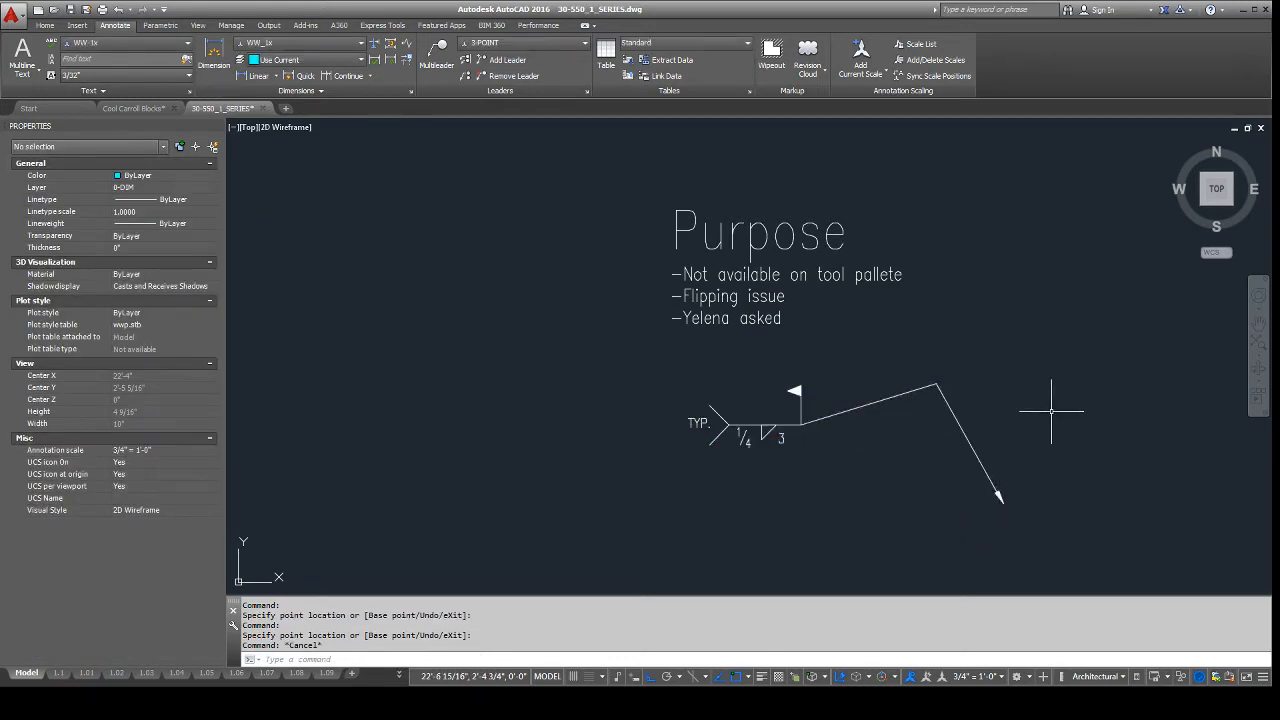
{"action": "right_click", "coordinate": [780, 420]}
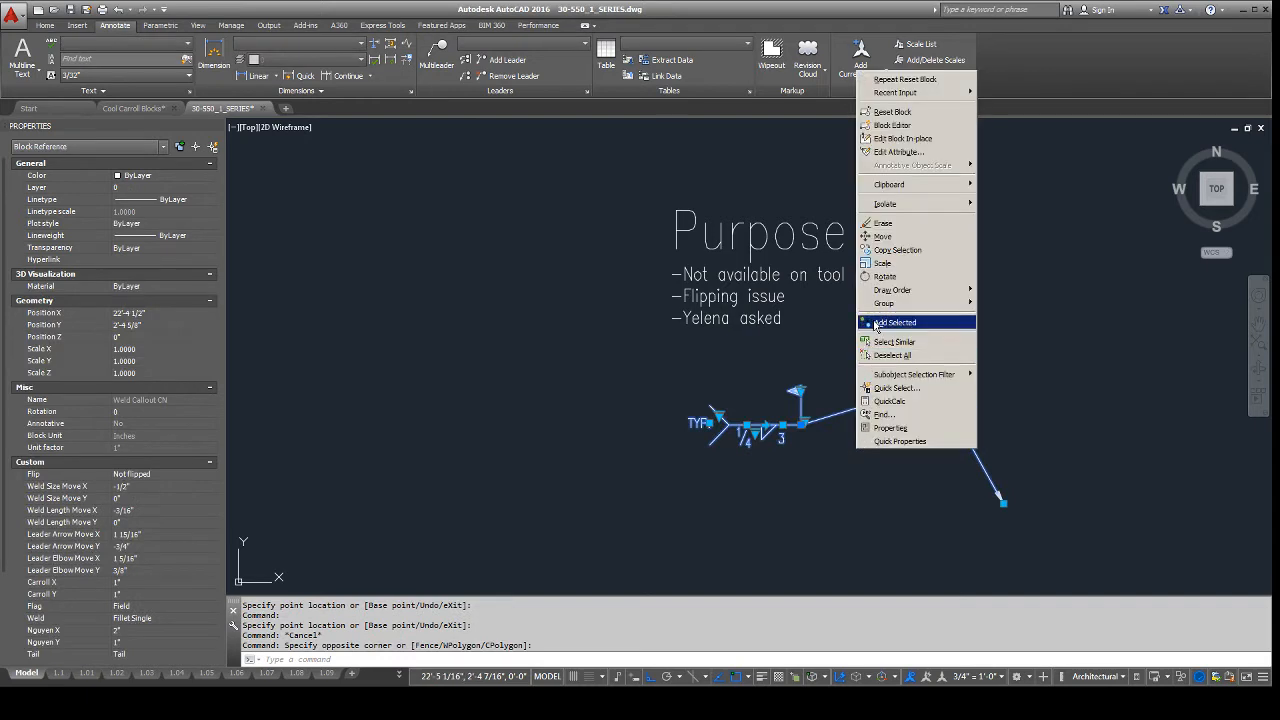
{"action": "left_click", "coordinate": [896, 322]}
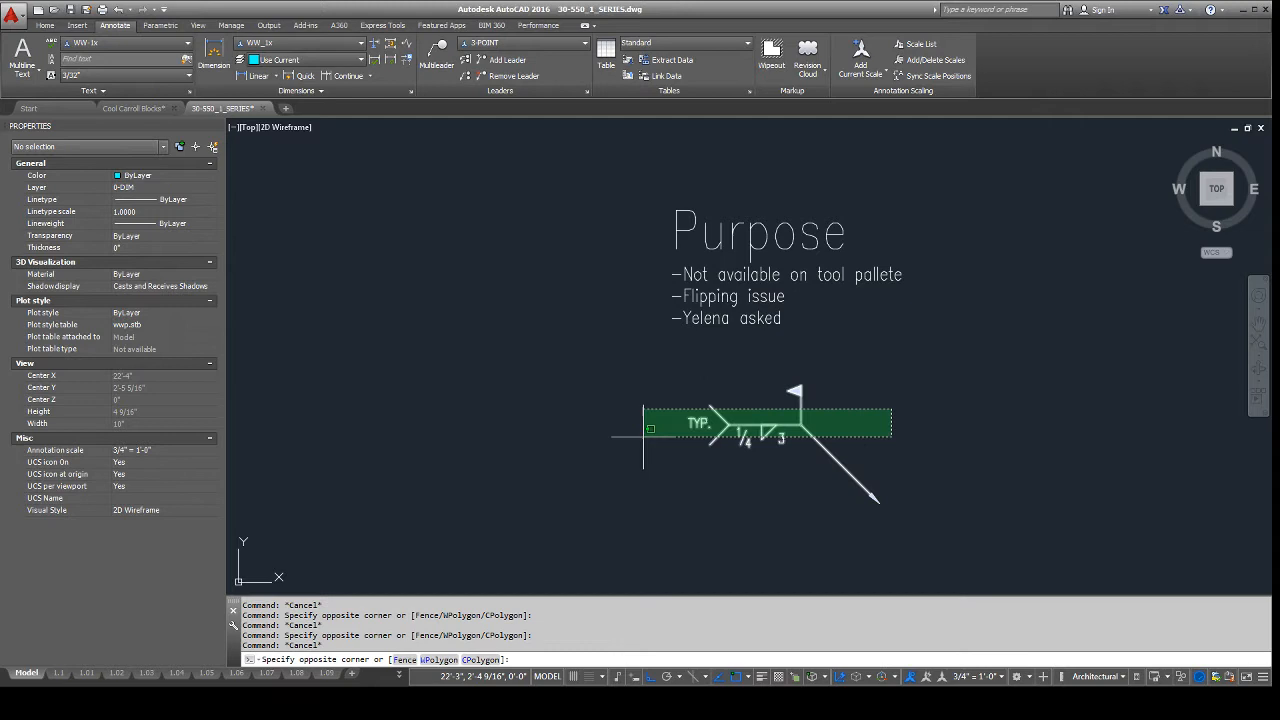
{"action": "key", "text": "Escape"}
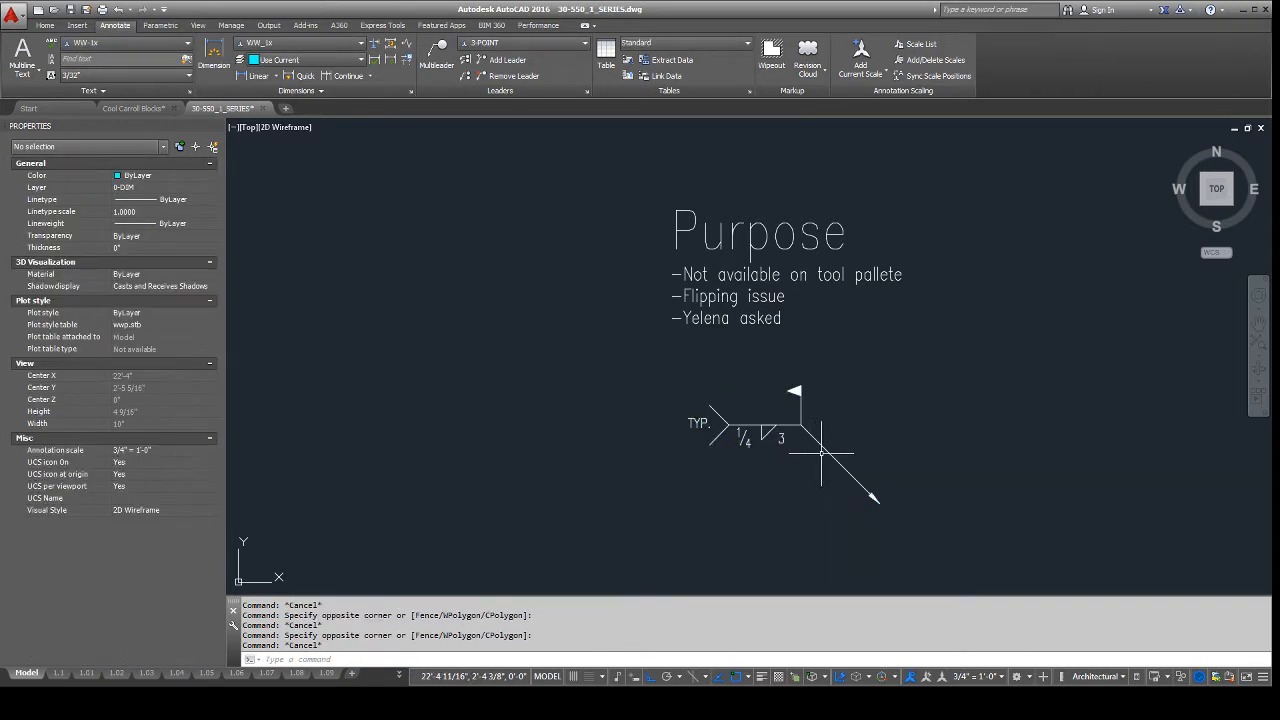
{"action": "scroll", "scroll_direction": "up", "scroll_amount": 3}
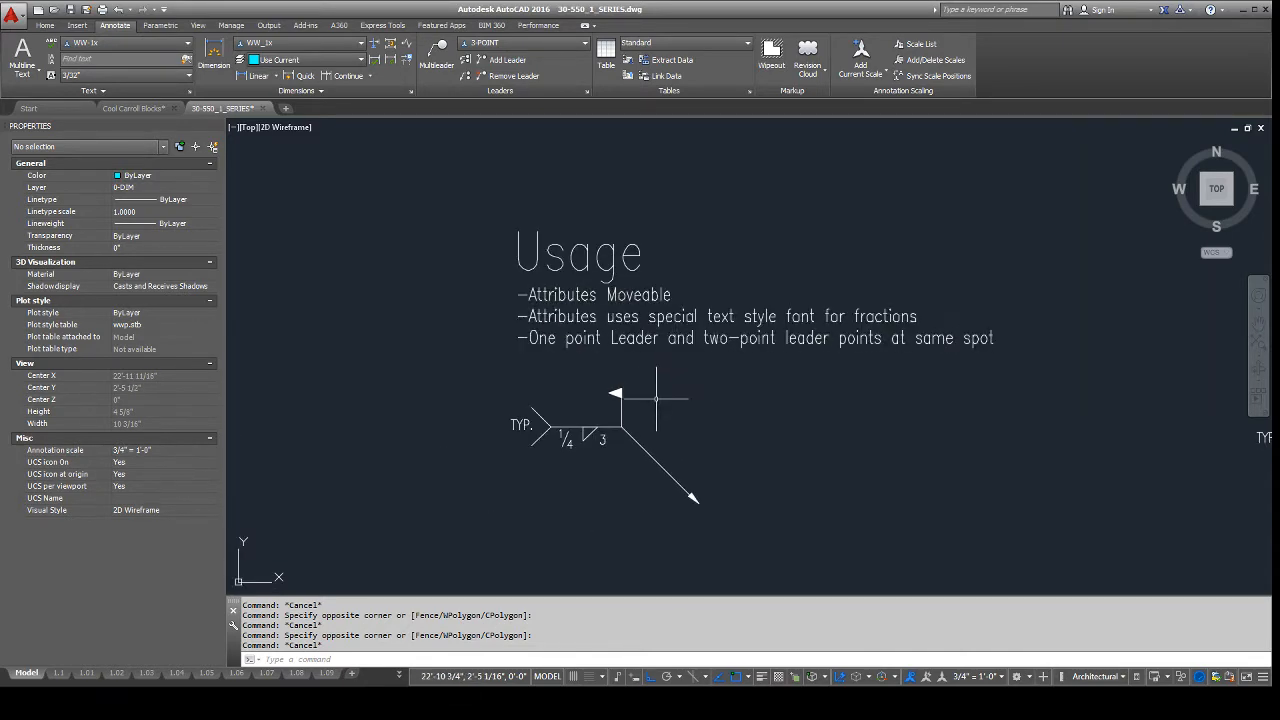
{"action": "mouse_move", "coordinate": [544, 414]}
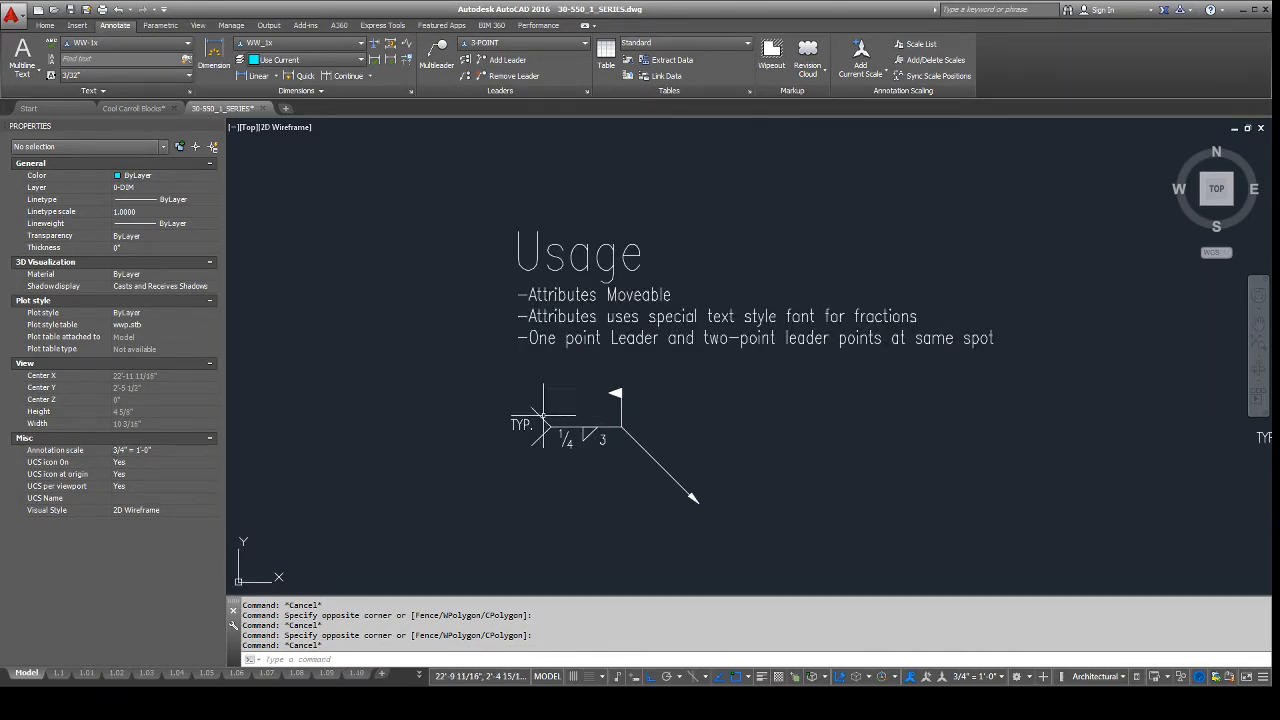
Step: Edit the callout's NOTE attribute value from TYP. to CENTERED
{"action": "left_click", "coordinate": [570, 424]}
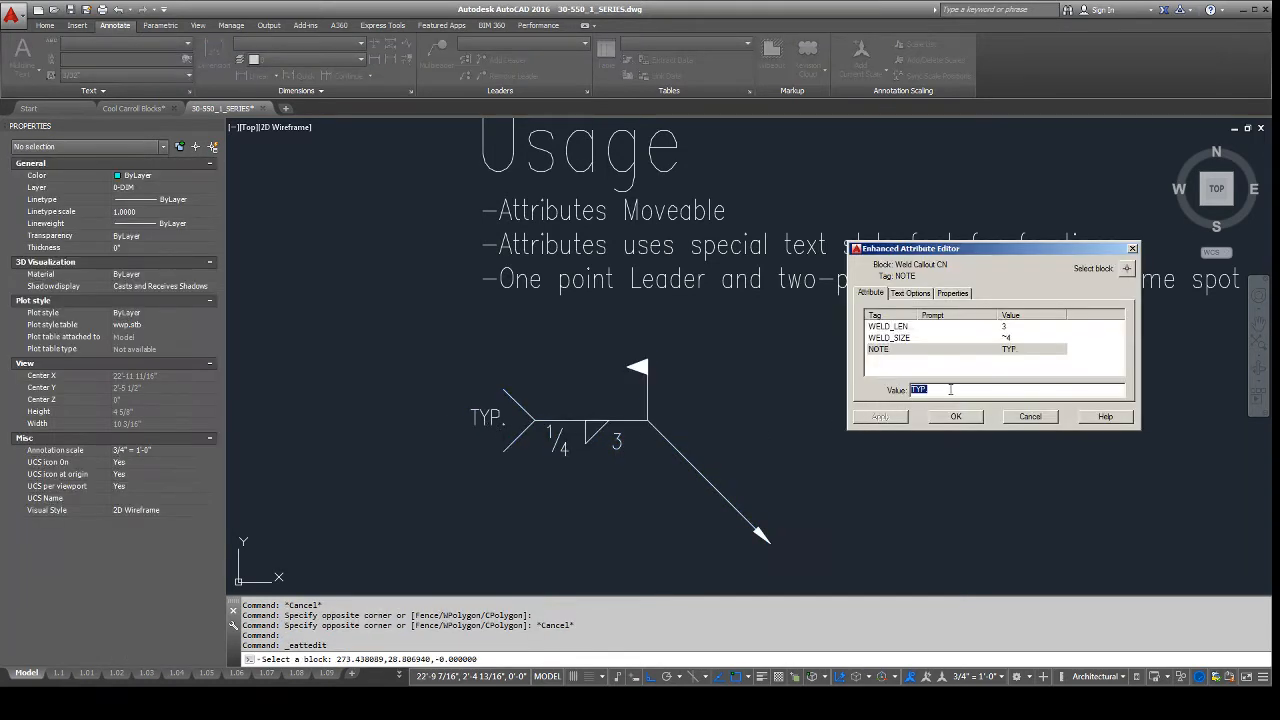
{"action": "mouse_move", "coordinate": [798, 390]}
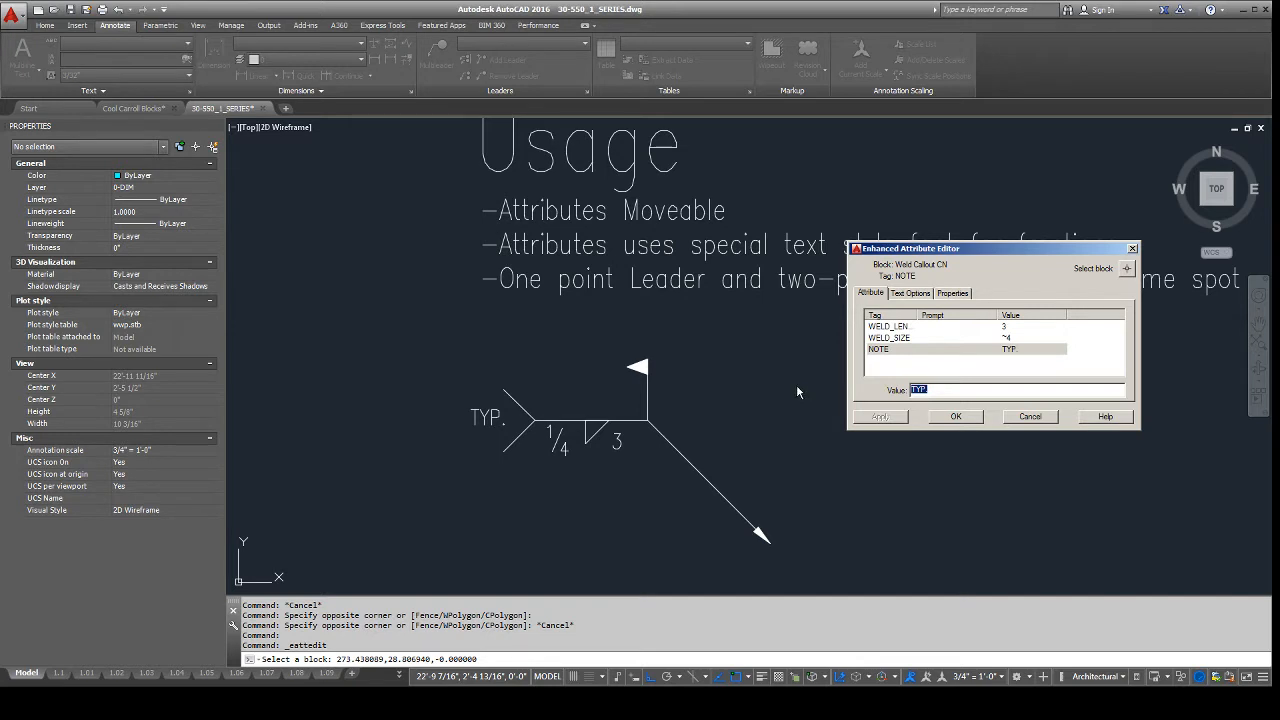
{"action": "type", "text": "CE"}
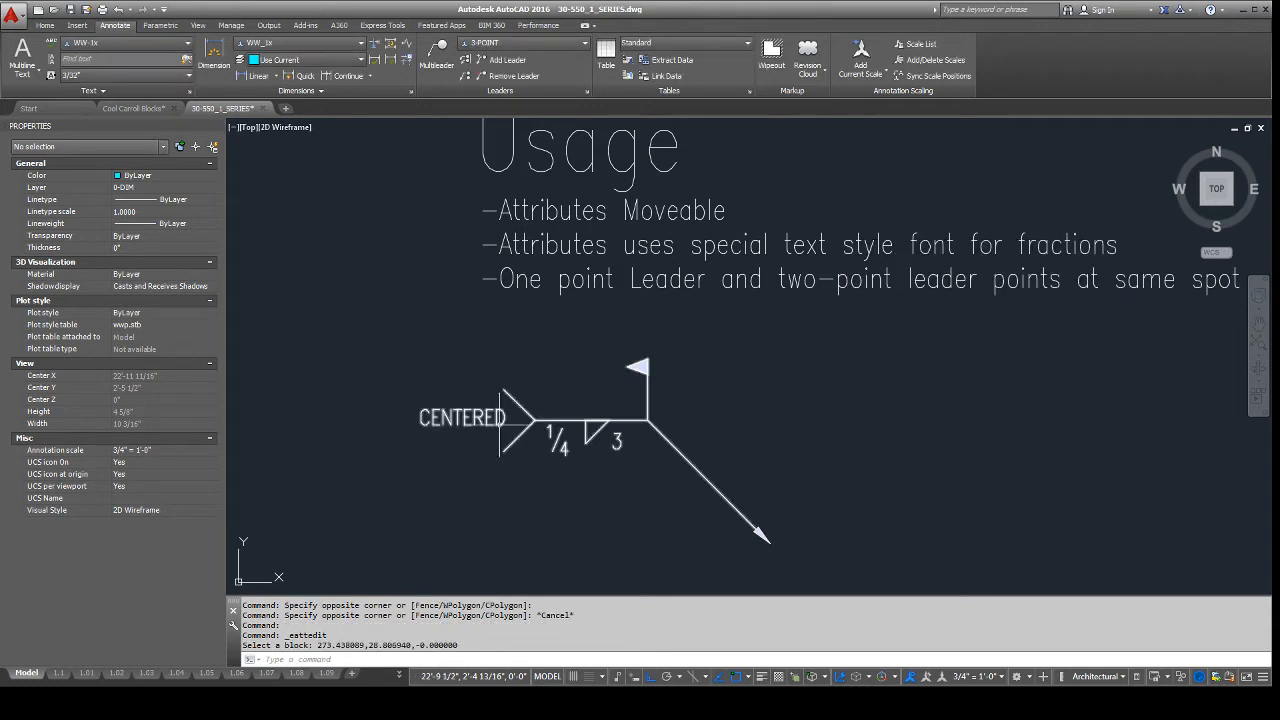
Step: Move the CENTERED note down-left of the symbol and set WELD_SIZE to 3/16
{"action": "left_click", "coordinate": [564, 420]}
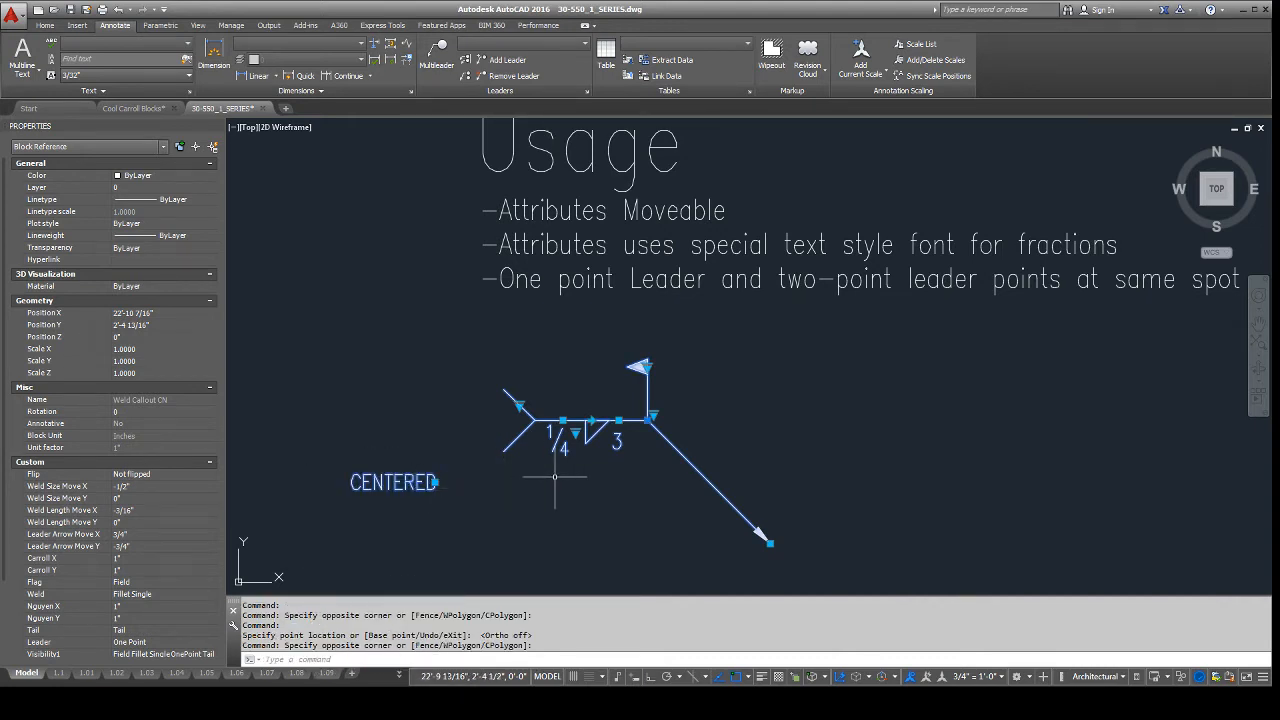
{"action": "key", "text": "Escape"}
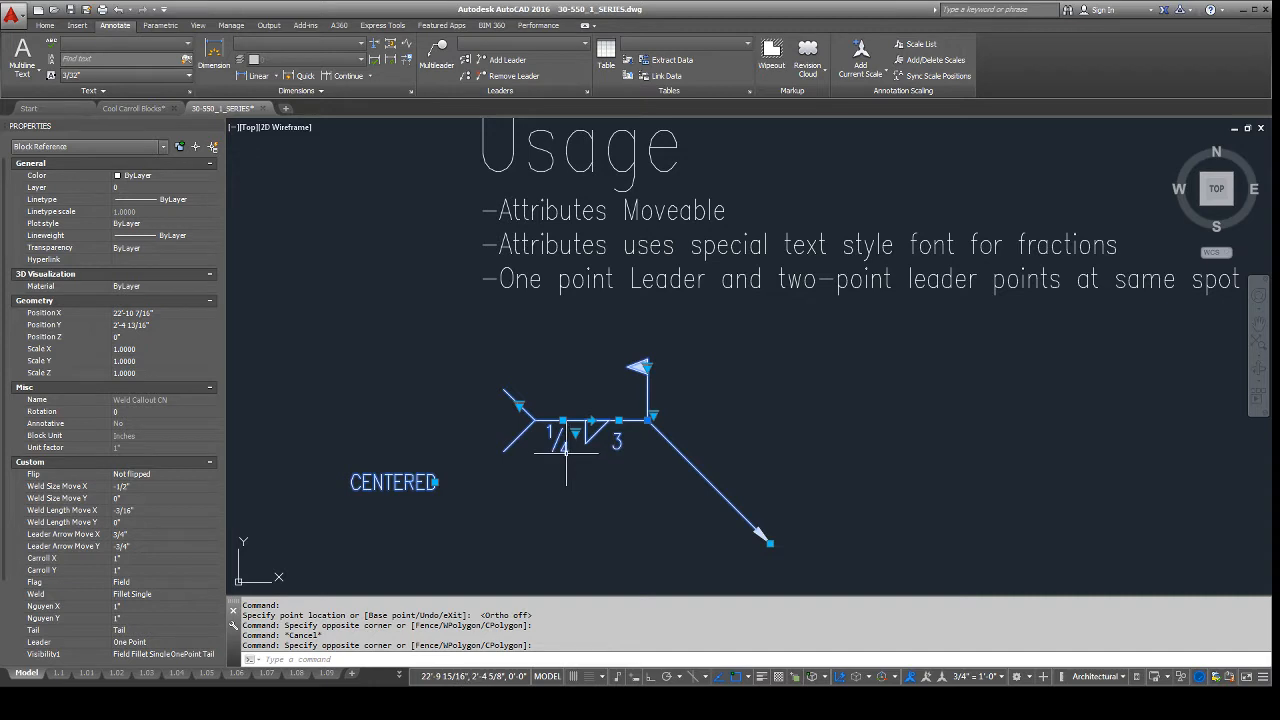
{"action": "double_click", "coordinate": [564, 430]}
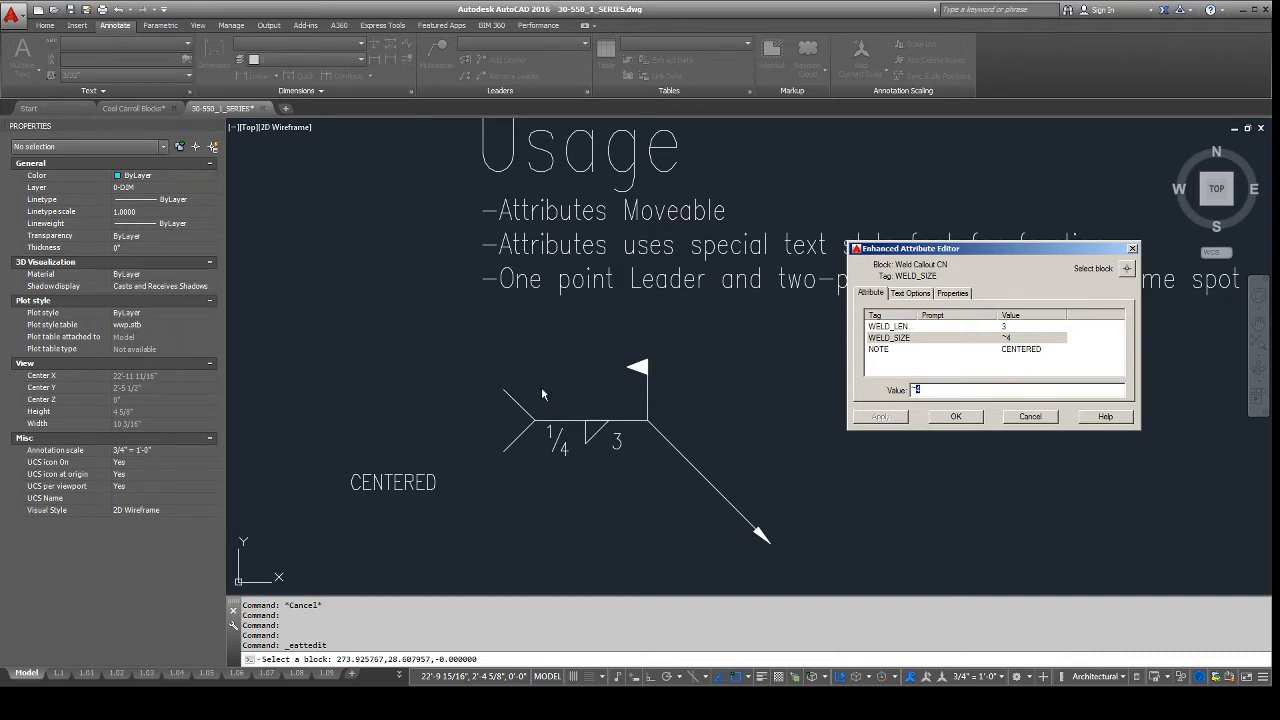
{"action": "mouse_move", "coordinate": [944, 384]}
{"action": "type", "text": "3"}
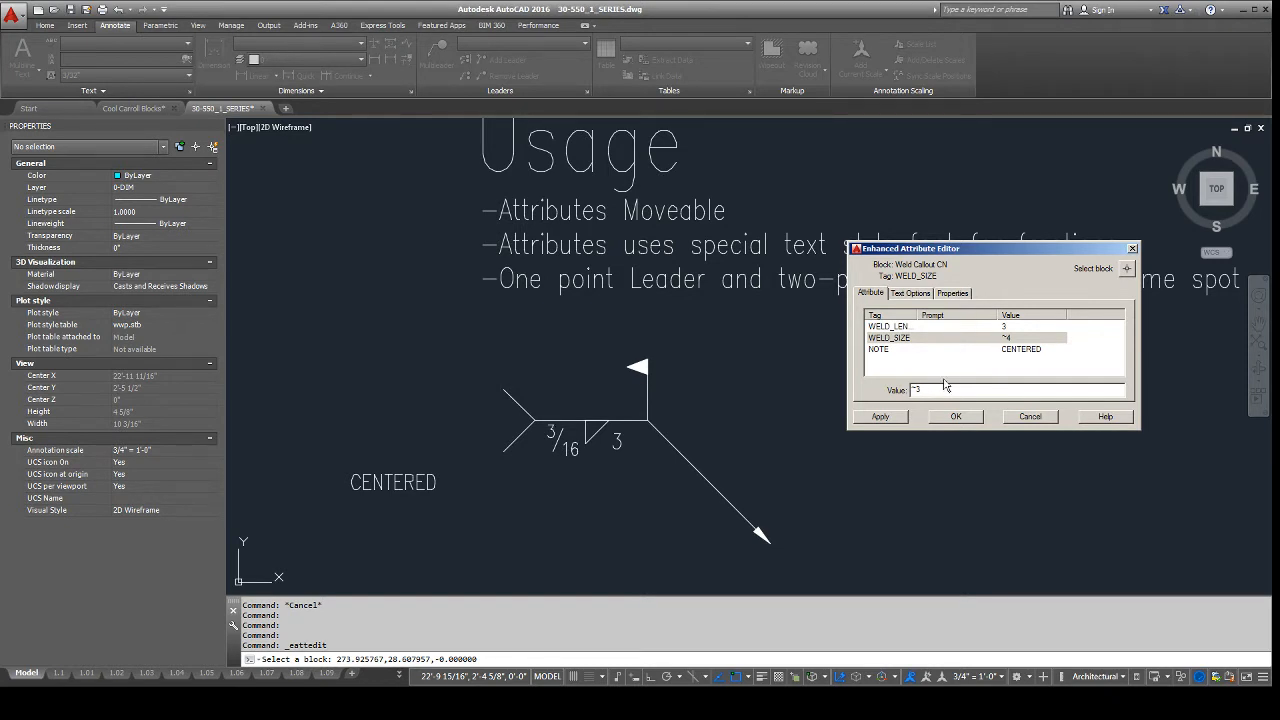
{"action": "left_click", "coordinate": [1028, 416]}
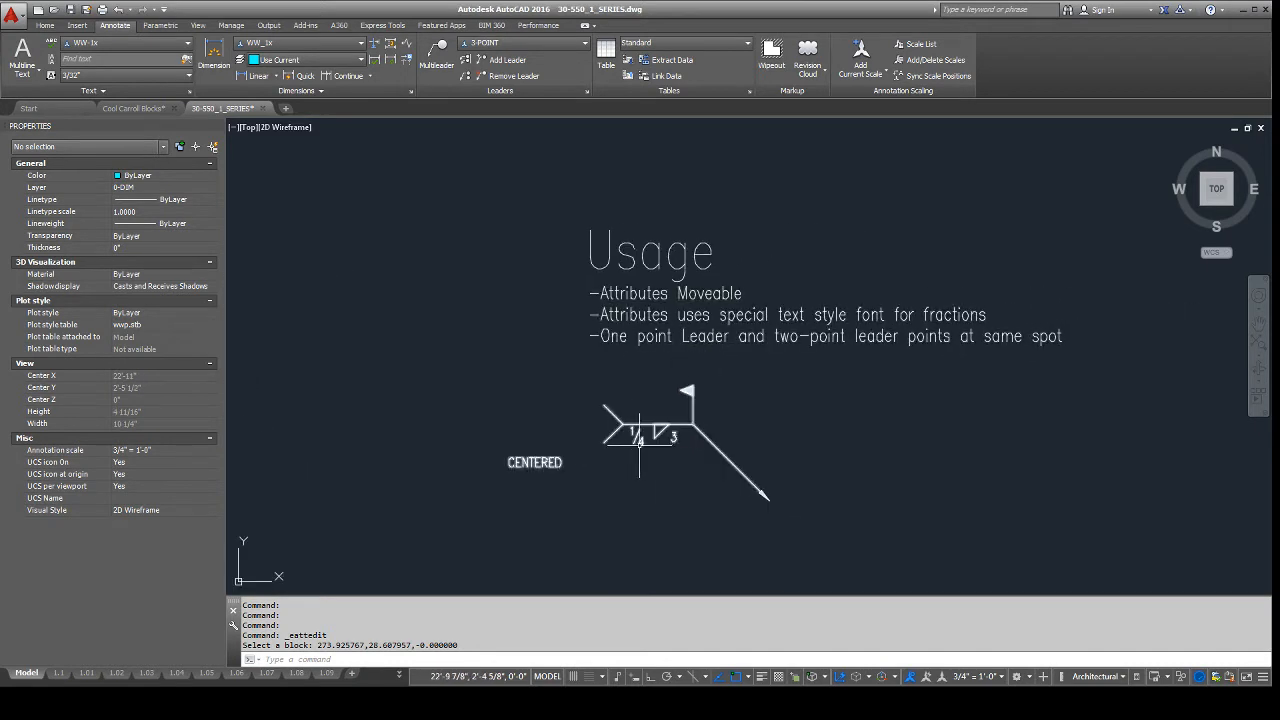
{"action": "mouse_move", "coordinate": [640, 430]}
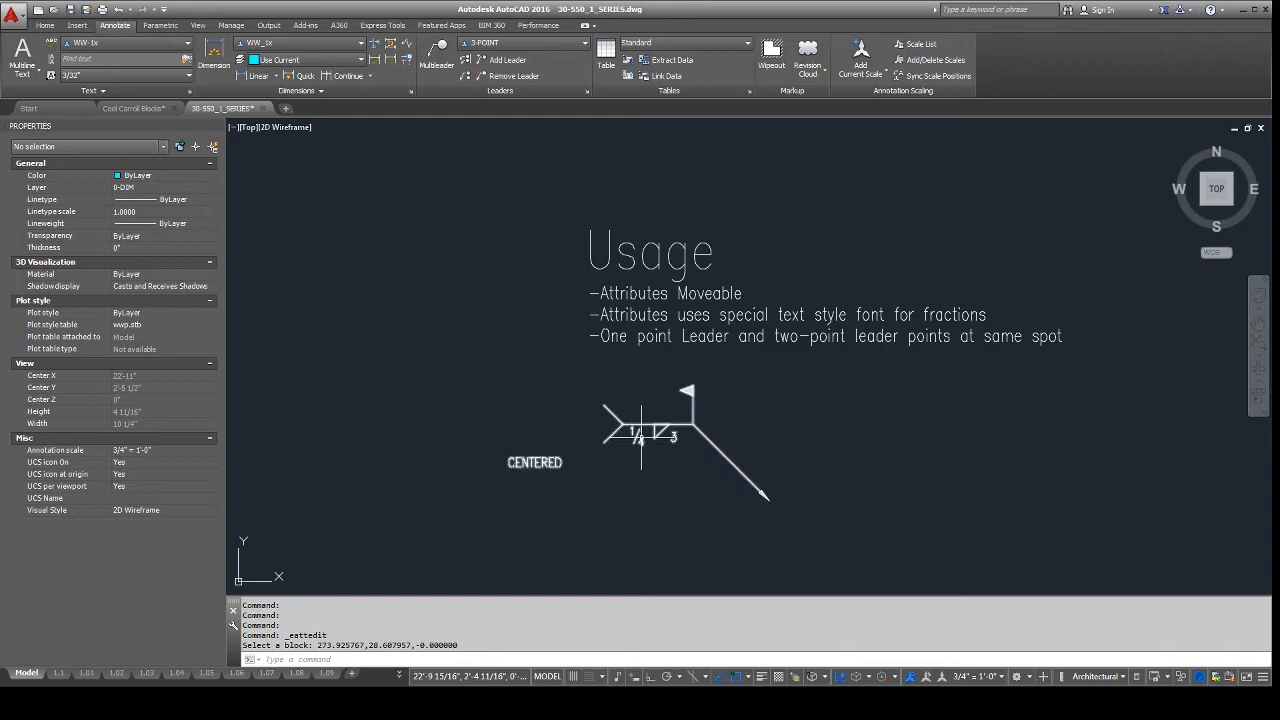
{"action": "mouse_move", "coordinate": [638, 436]}
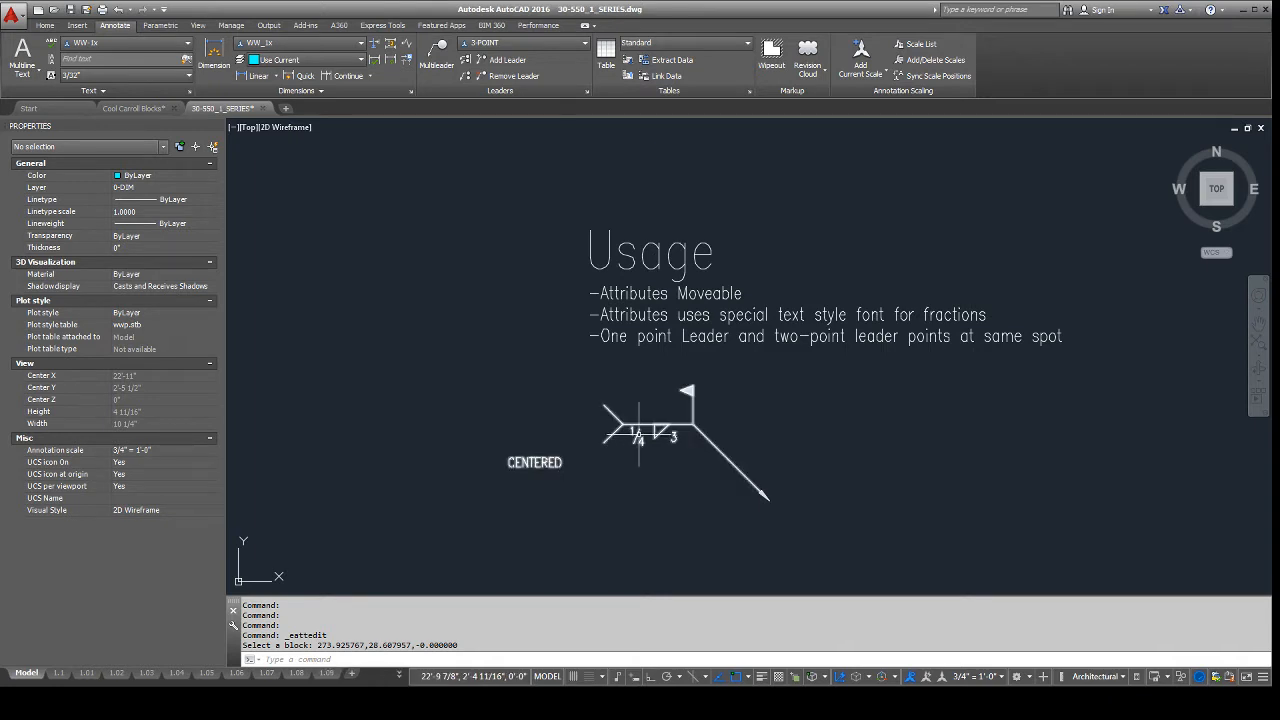
Step: Switch the callout's weld flag from Field to Shop via its lookup grip
{"action": "left_click", "coordinate": [640, 430]}
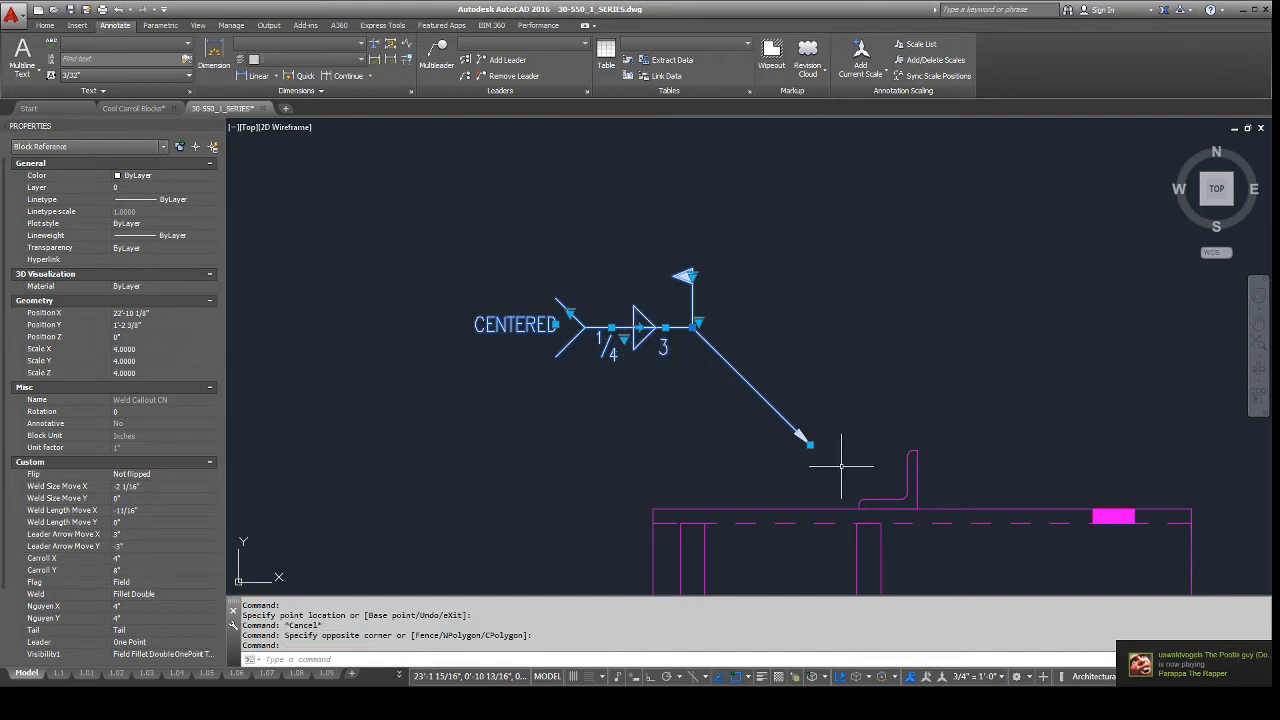
{"action": "mouse_move", "coordinate": [716, 276]}
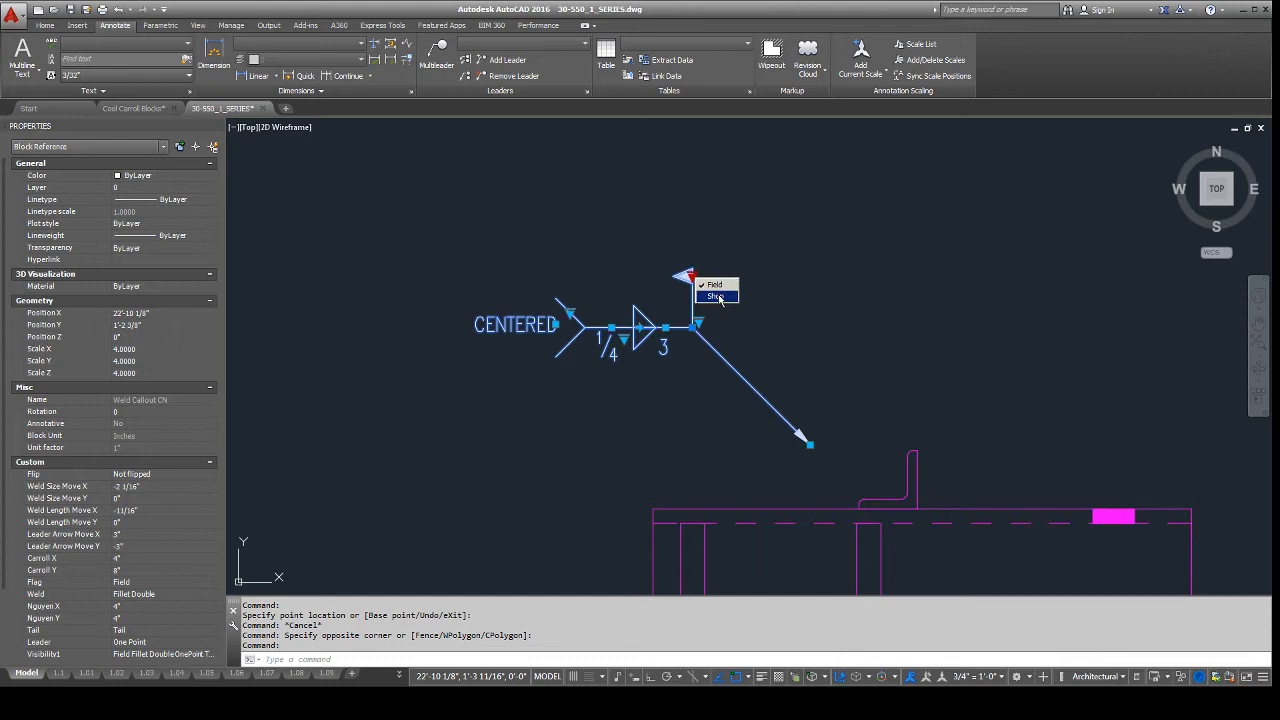
{"action": "left_click", "coordinate": [716, 296]}
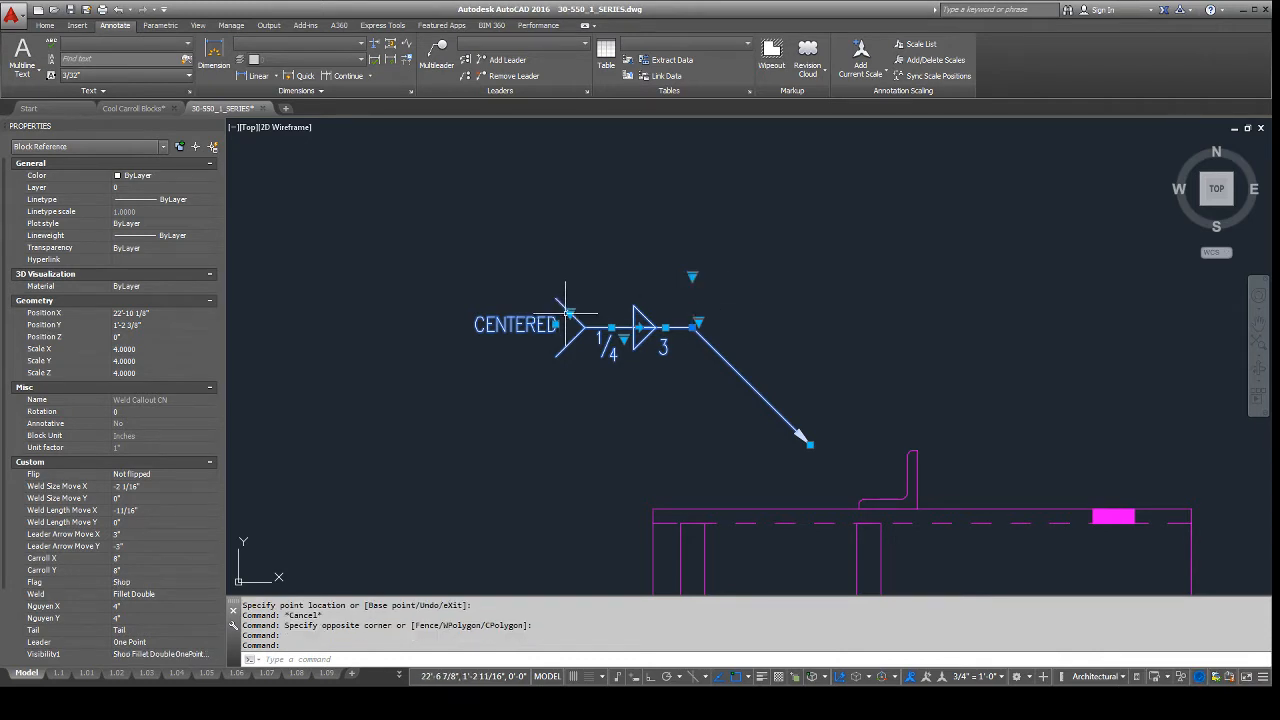
{"action": "mouse_move", "coordinate": [570, 316]}
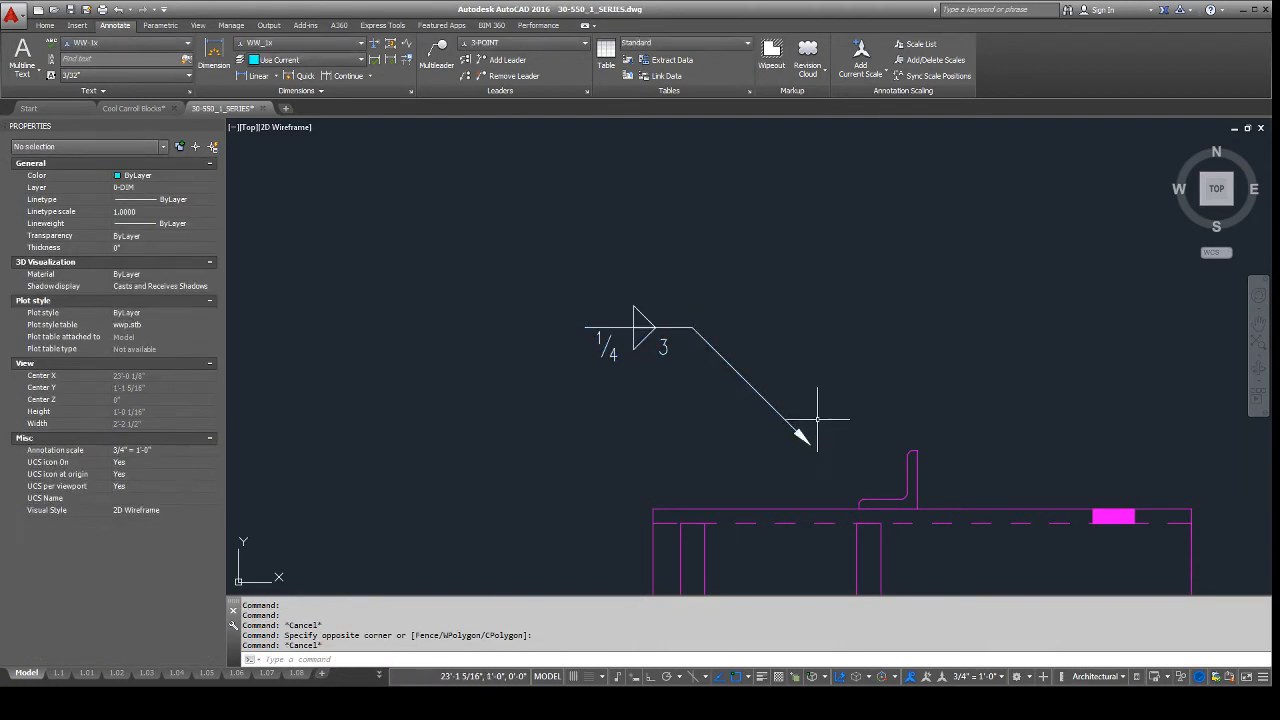
Step: Set the callout leader style to Two Point, then return it to the single straight leader
{"action": "left_click", "coordinate": [610, 458]}
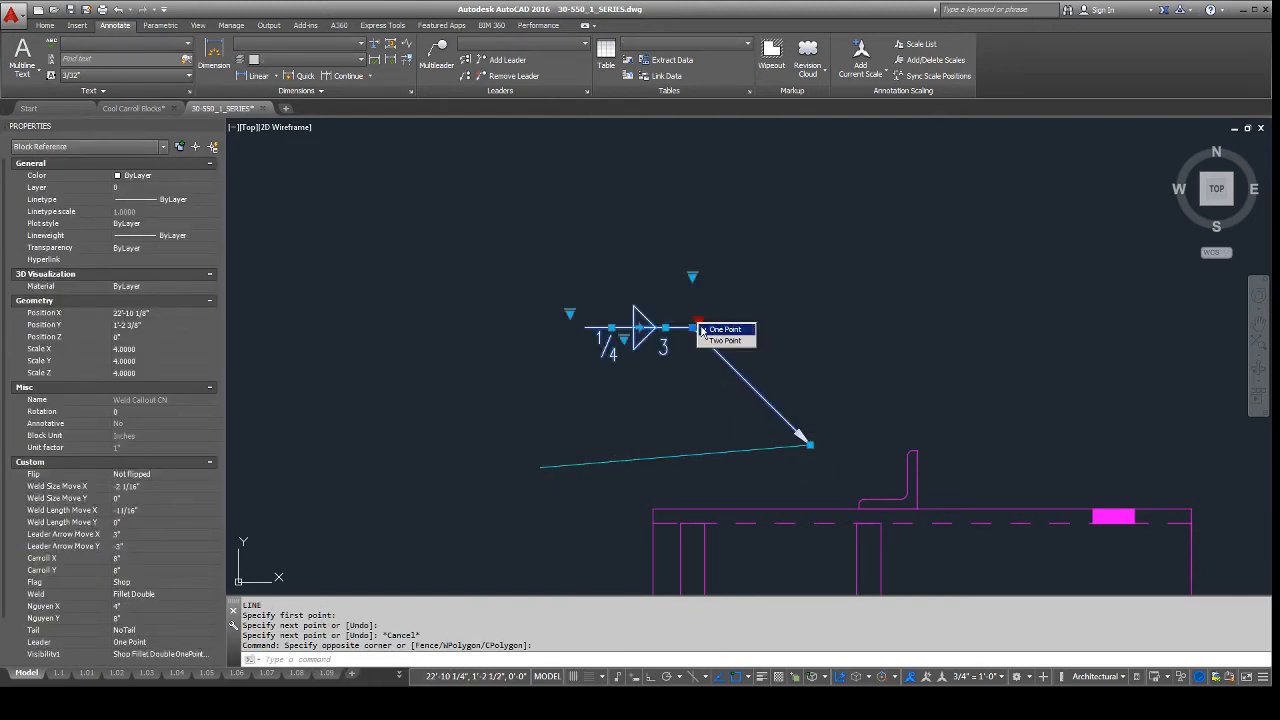
{"action": "left_click", "coordinate": [724, 328]}
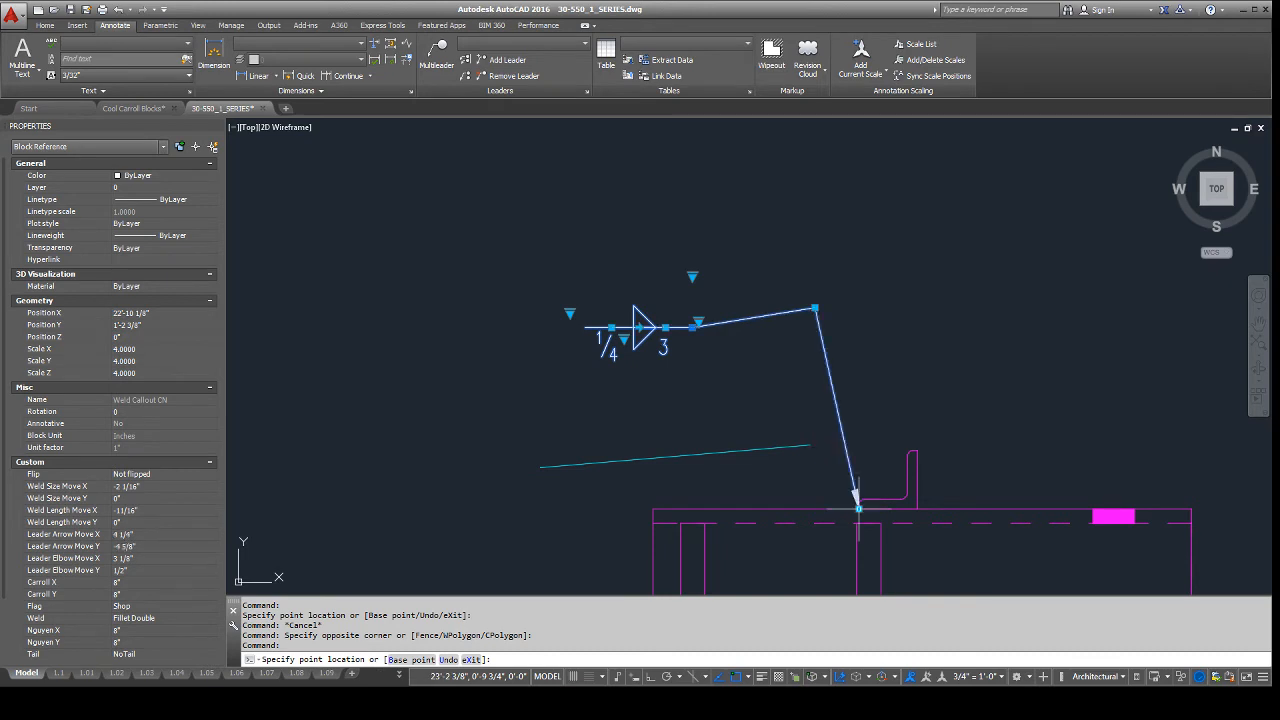
{"action": "left_click", "coordinate": [698, 324]}
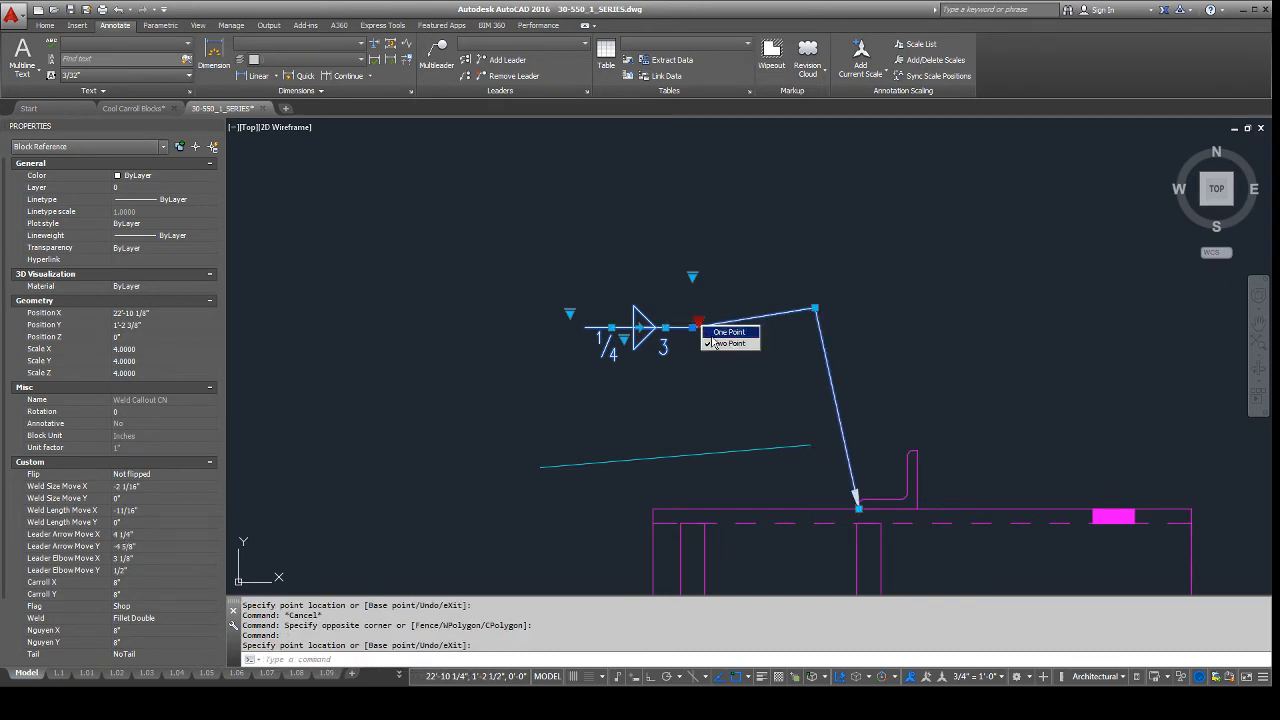
{"action": "left_click", "coordinate": [728, 332]}
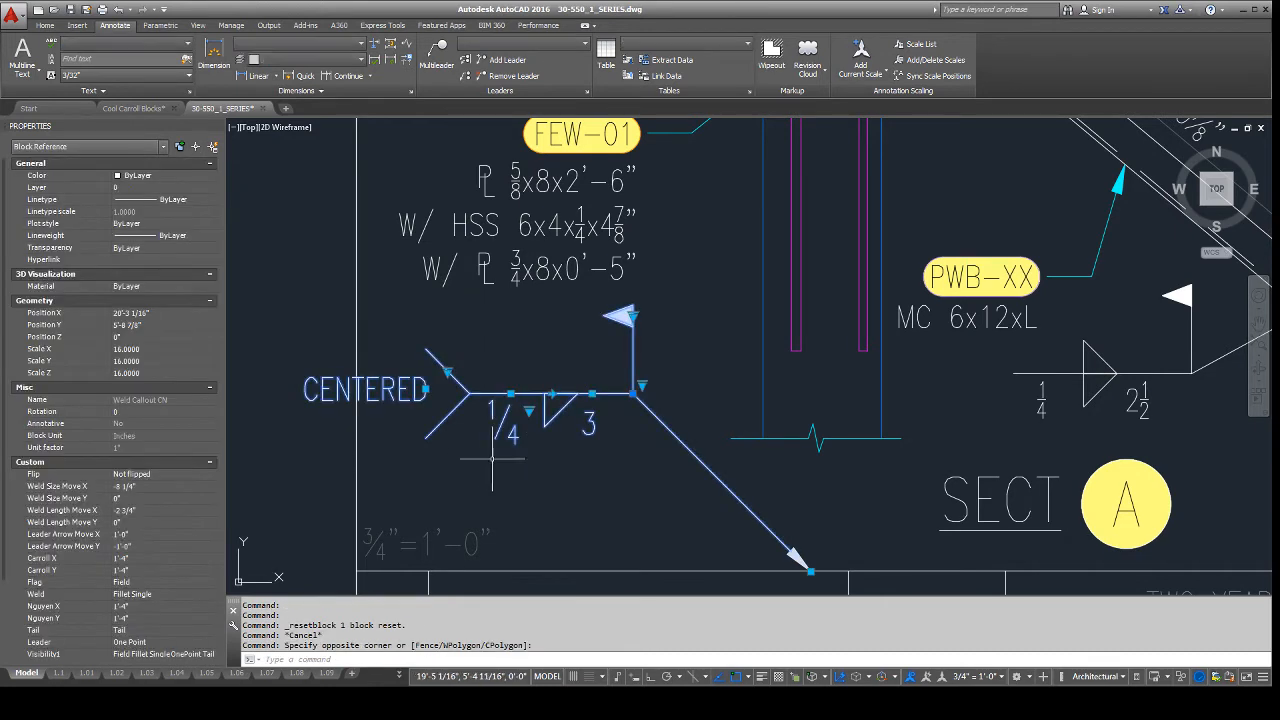
{"action": "mouse_move", "coordinate": [584, 440]}
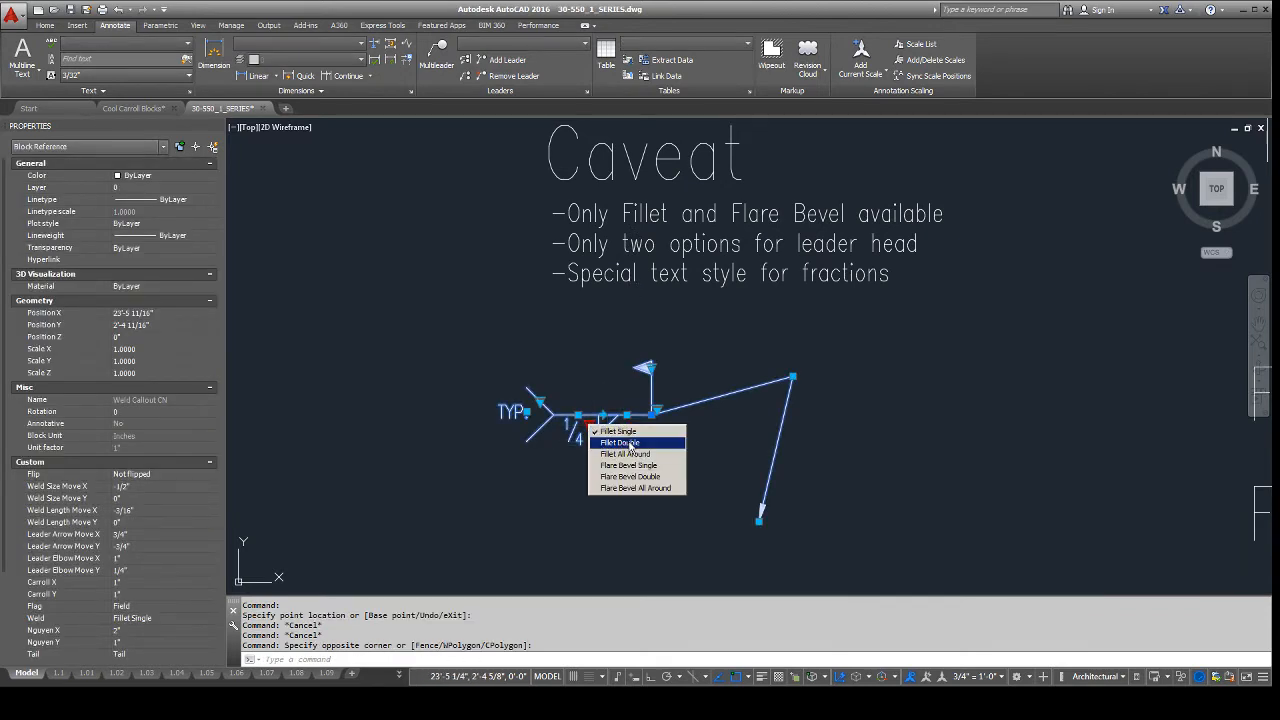
Step: Change the callout weld type to Flare Bevel Single, then Flare Bevel Double
{"action": "left_click", "coordinate": [628, 464]}
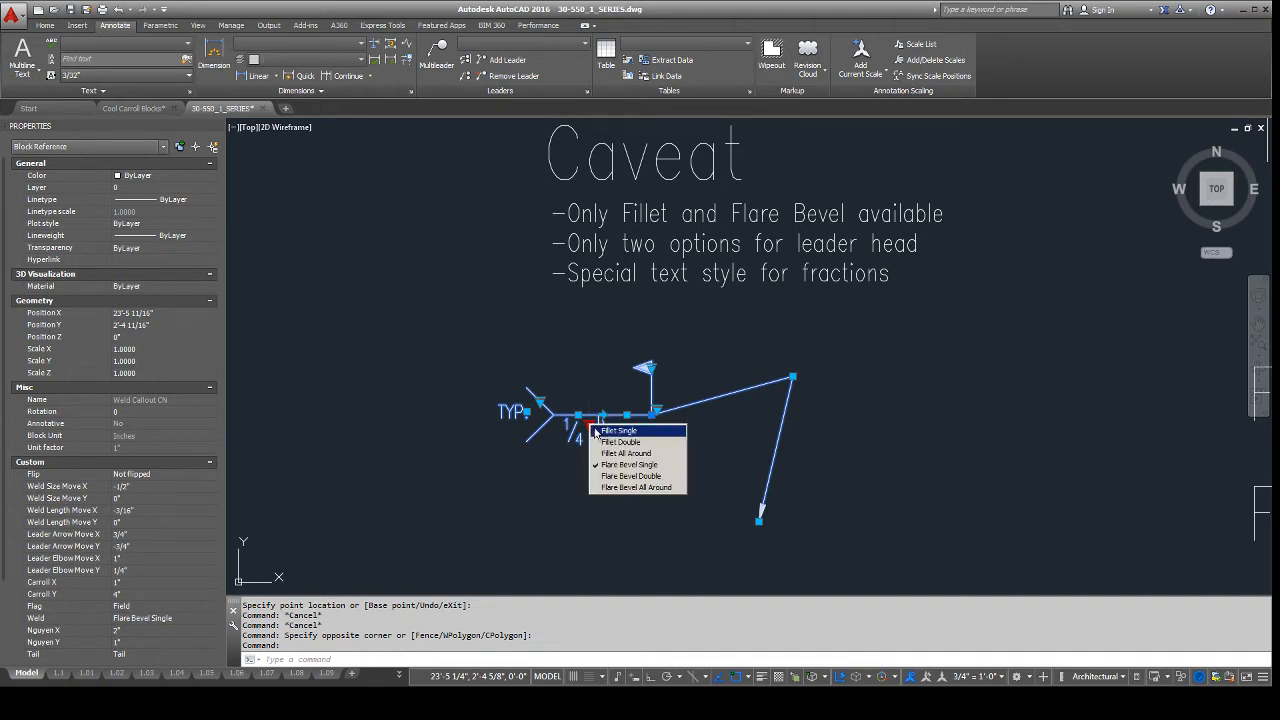
{"action": "left_click", "coordinate": [628, 452]}
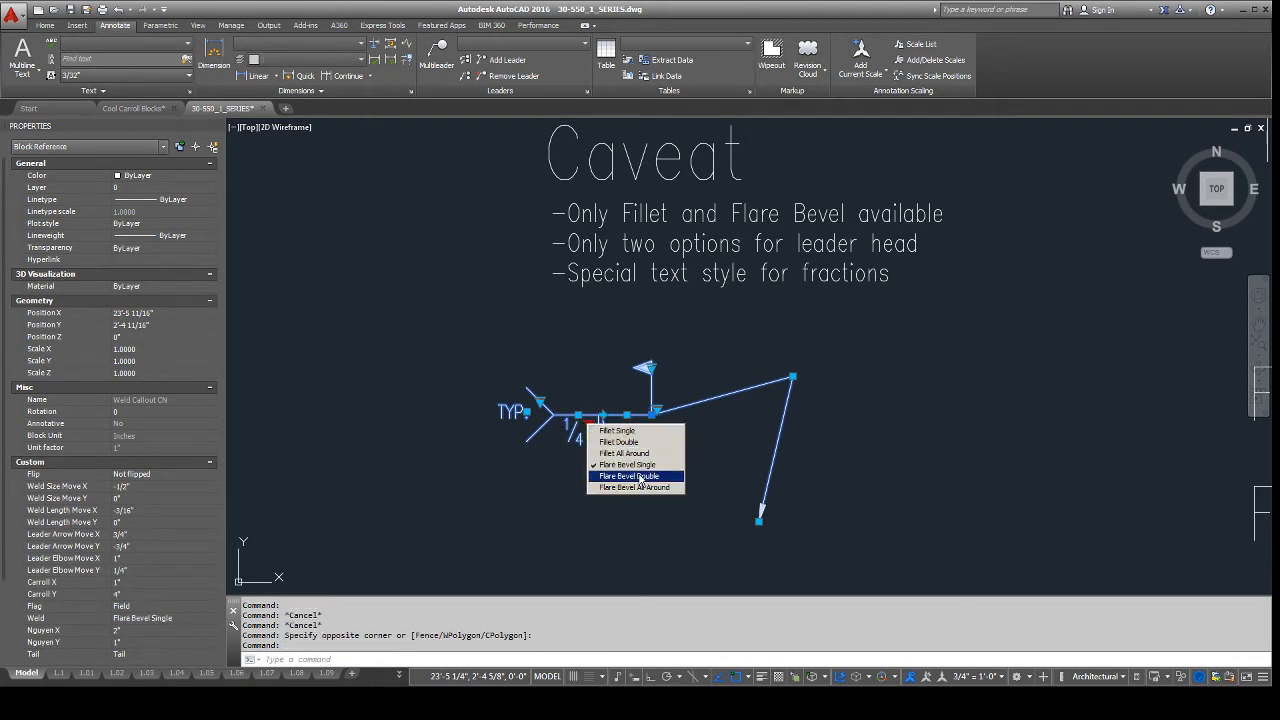
{"action": "left_click", "coordinate": [630, 476]}
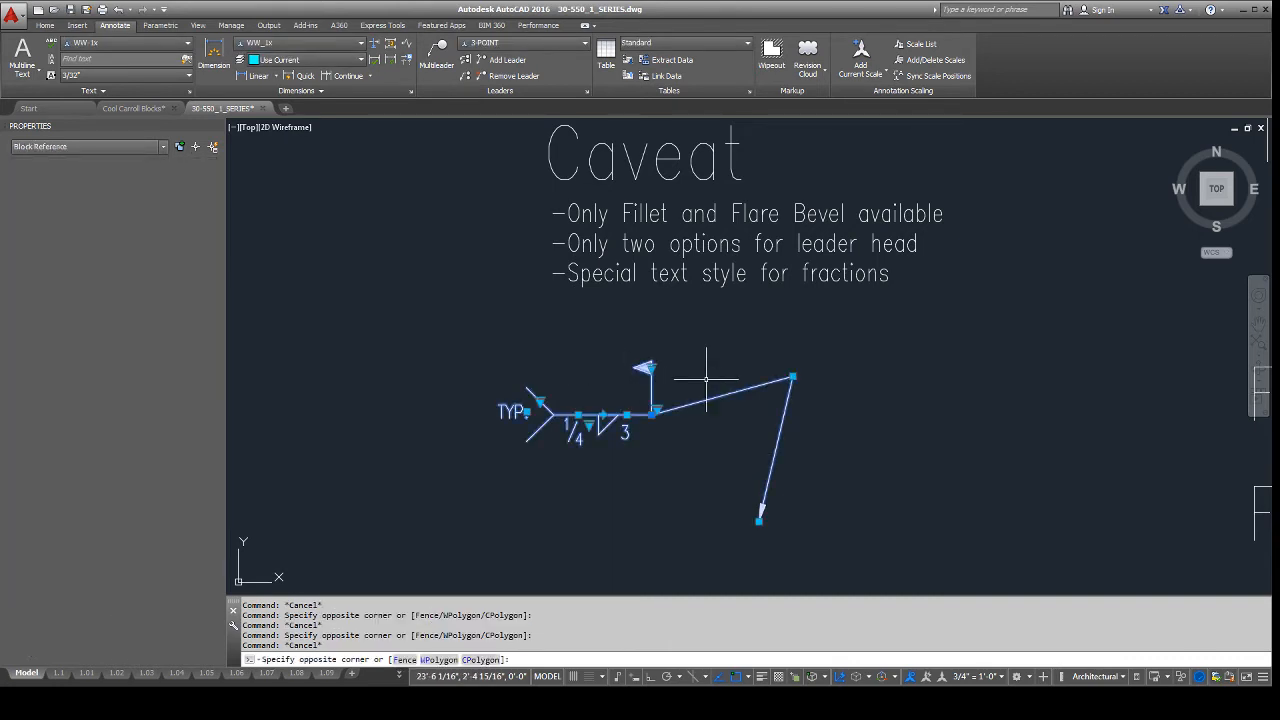
{"action": "mouse_move", "coordinate": [740, 438]}
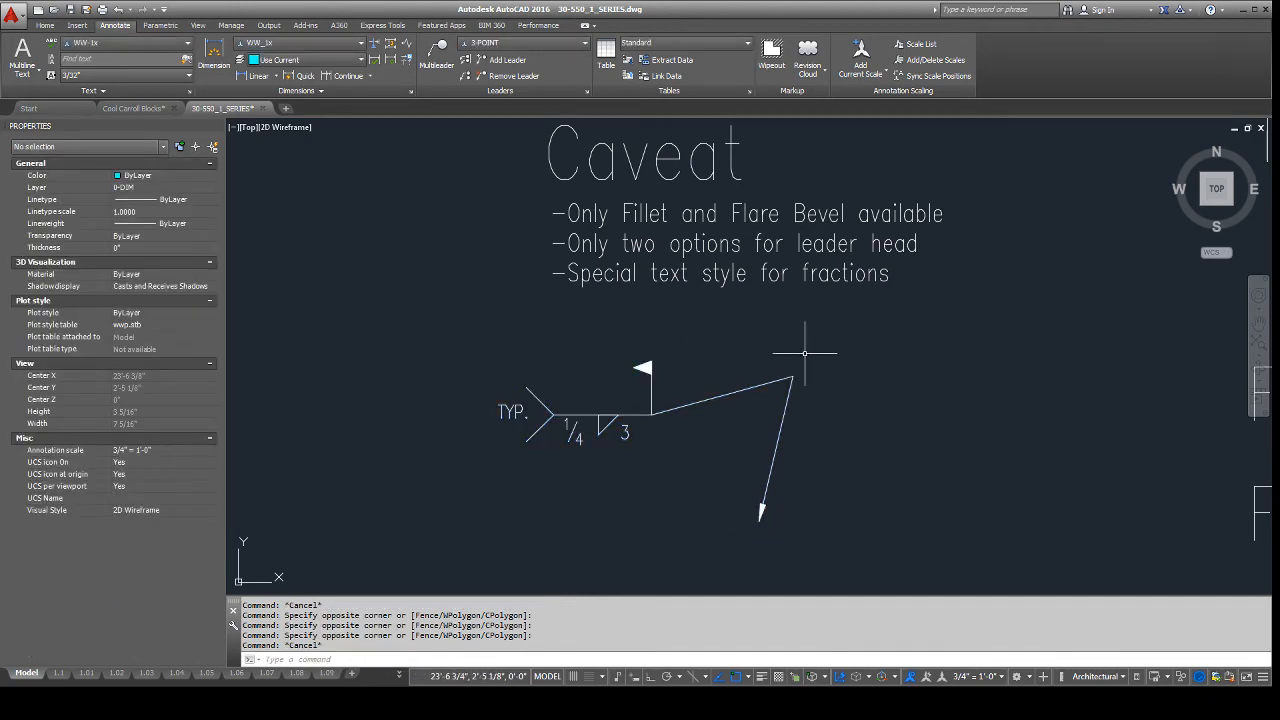
Step: Check a double fillet callout with 1/4 size and 3 length, then return to the Caveat notes
{"action": "scroll", "scroll_direction": "down", "scroll_amount": 3}
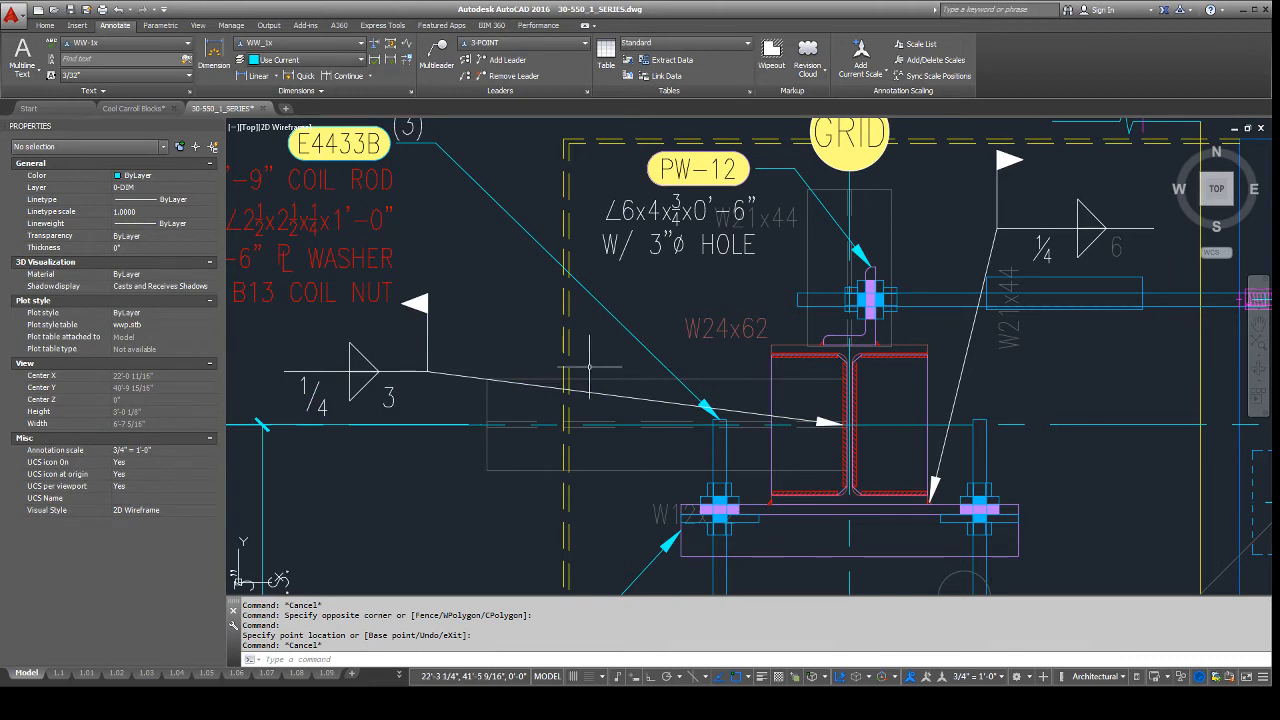
{"action": "mouse_move", "coordinate": [790, 440]}
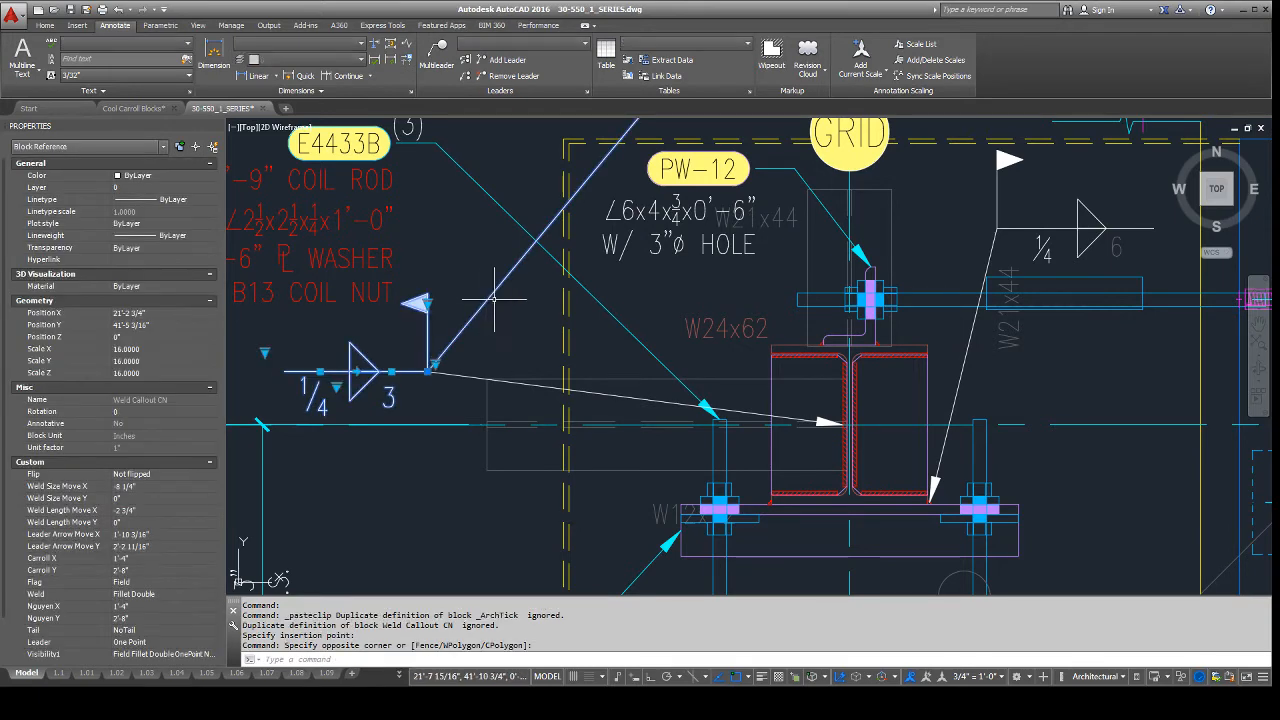
{"action": "left_click", "coordinate": [432, 370]}
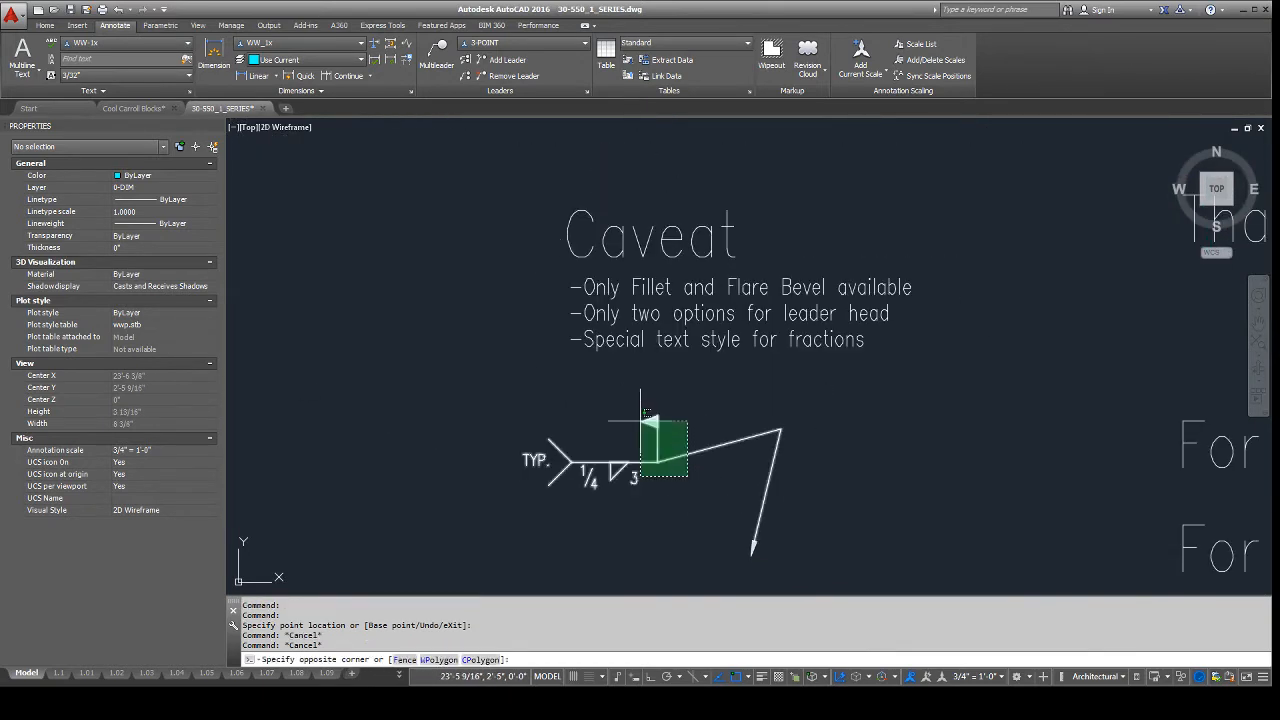
Step: Enter the Block Editor on the Weld Callout block definition
{"action": "left_click", "coordinate": [664, 450]}
{"action": "type", "text": "be"}
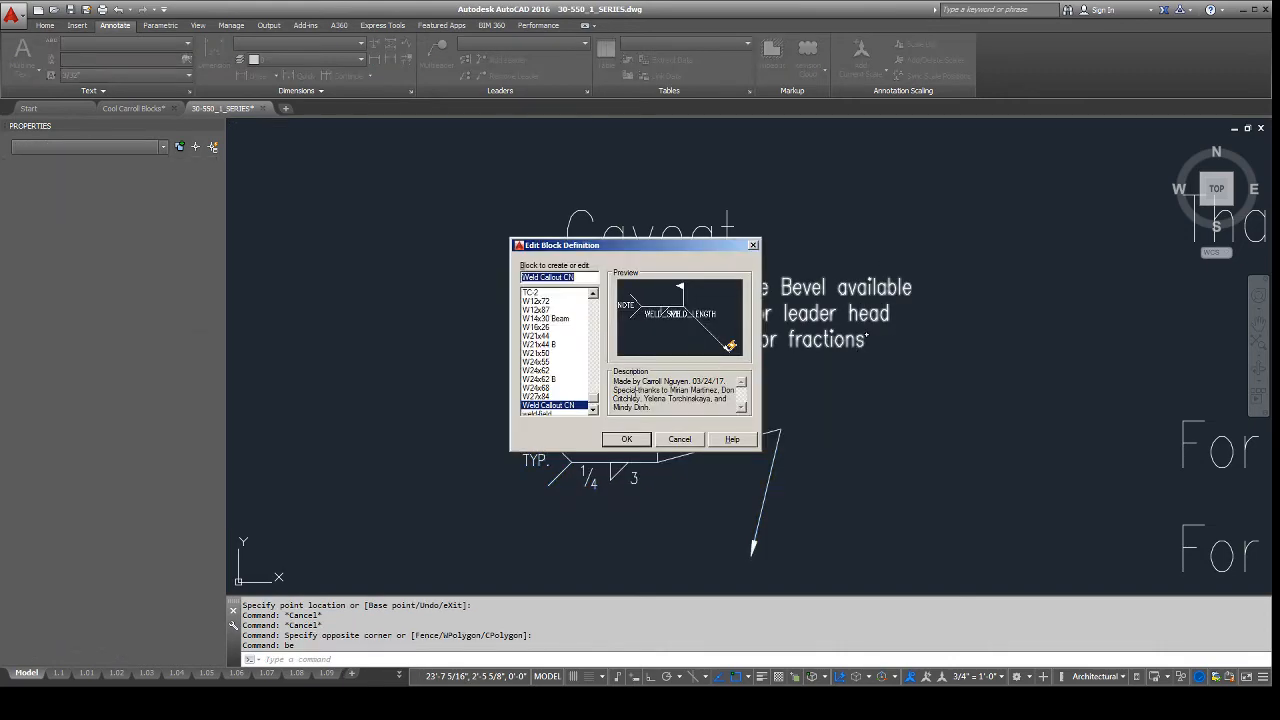
{"action": "left_click", "coordinate": [626, 440]}
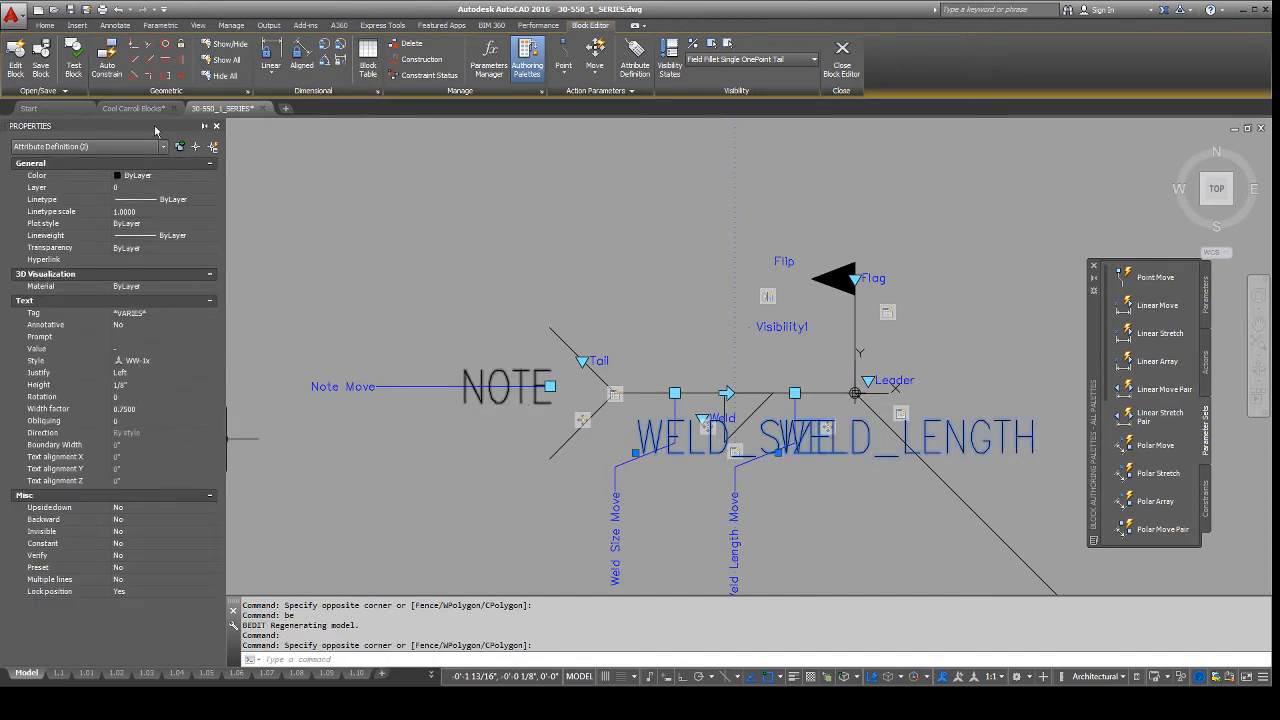
{"action": "left_click", "coordinate": [114, 24]}
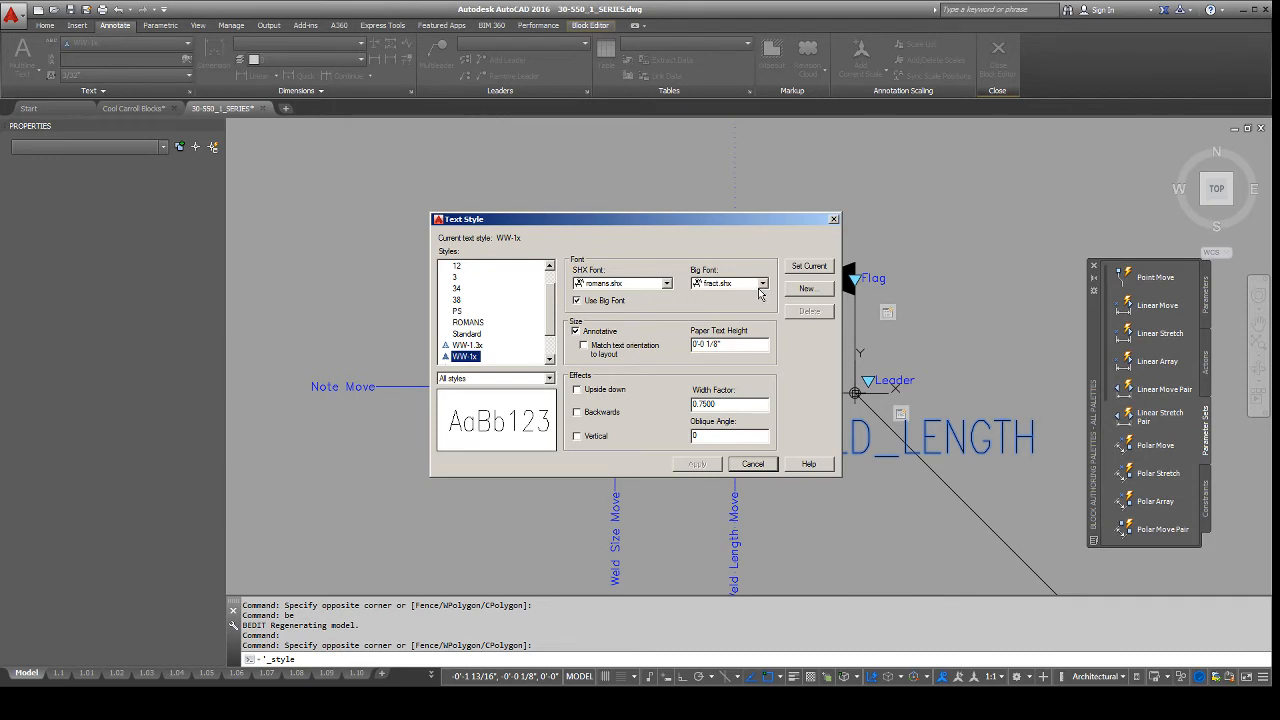
{"action": "mouse_move", "coordinate": [736, 298]}
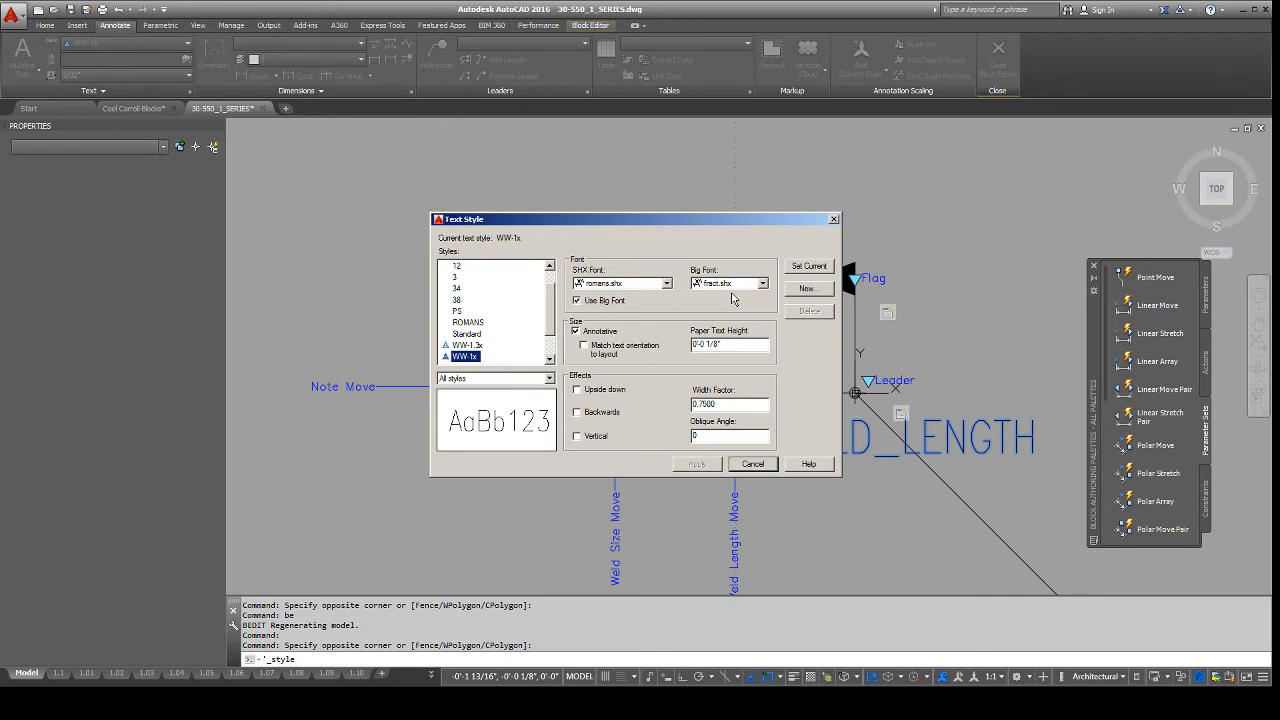
Step: Inspect the fraction text style in the Text Style dialog and close the Block Editor
{"action": "left_click", "coordinate": [752, 464]}
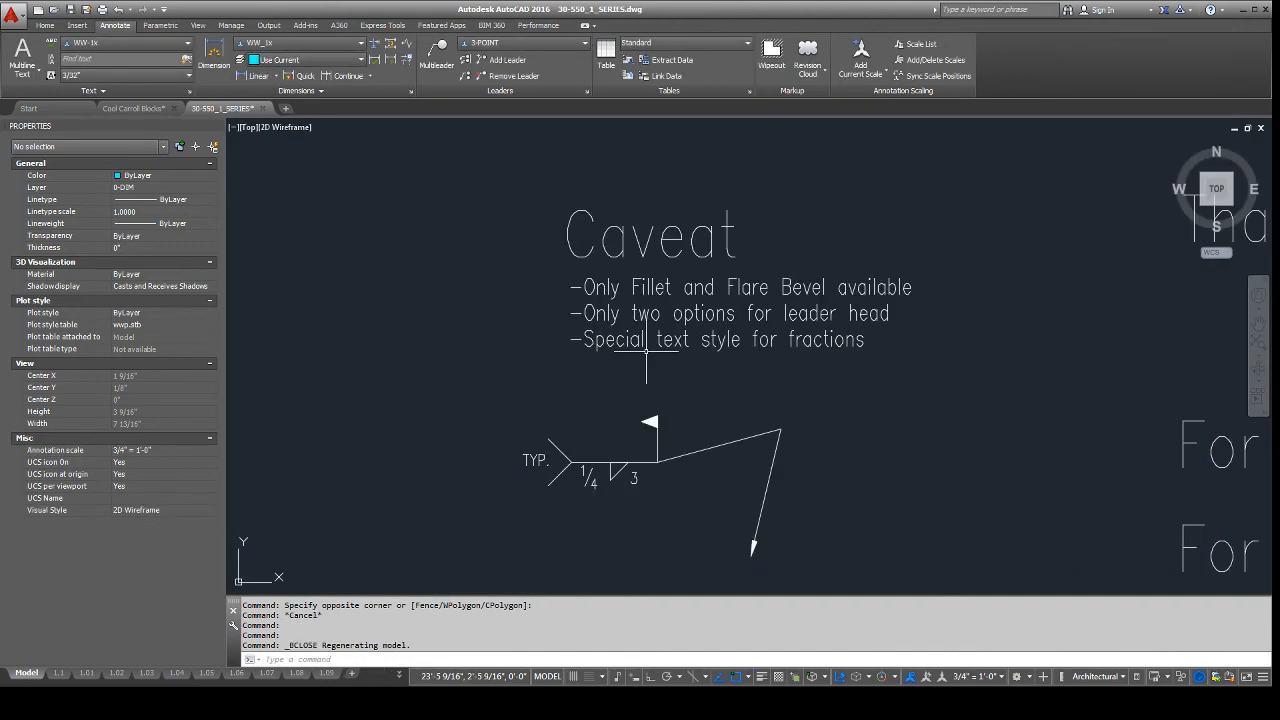
Step: Scroll the drawing down to the closing Thanks notes
{"action": "scroll", "scroll_direction": "down", "scroll_amount": 3}
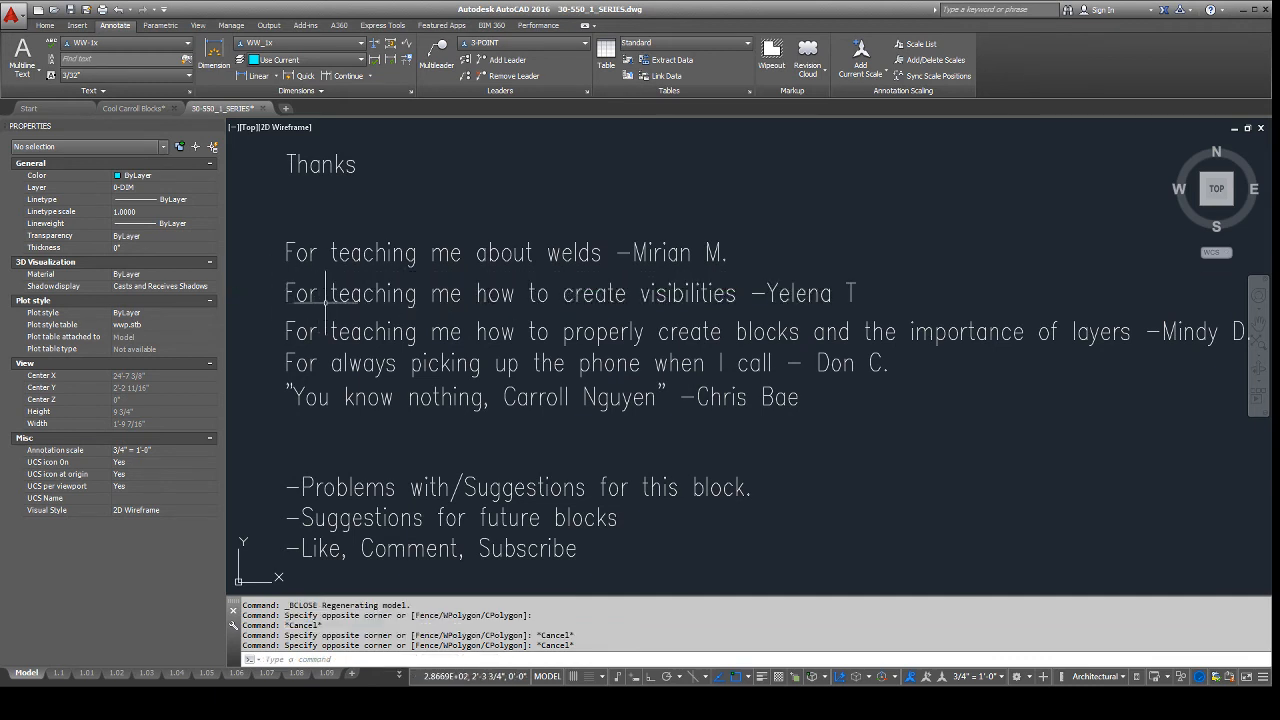
Step: Select the thanks line about creating blocks and layers to list its text properties
{"action": "left_click", "coordinate": [760, 332]}
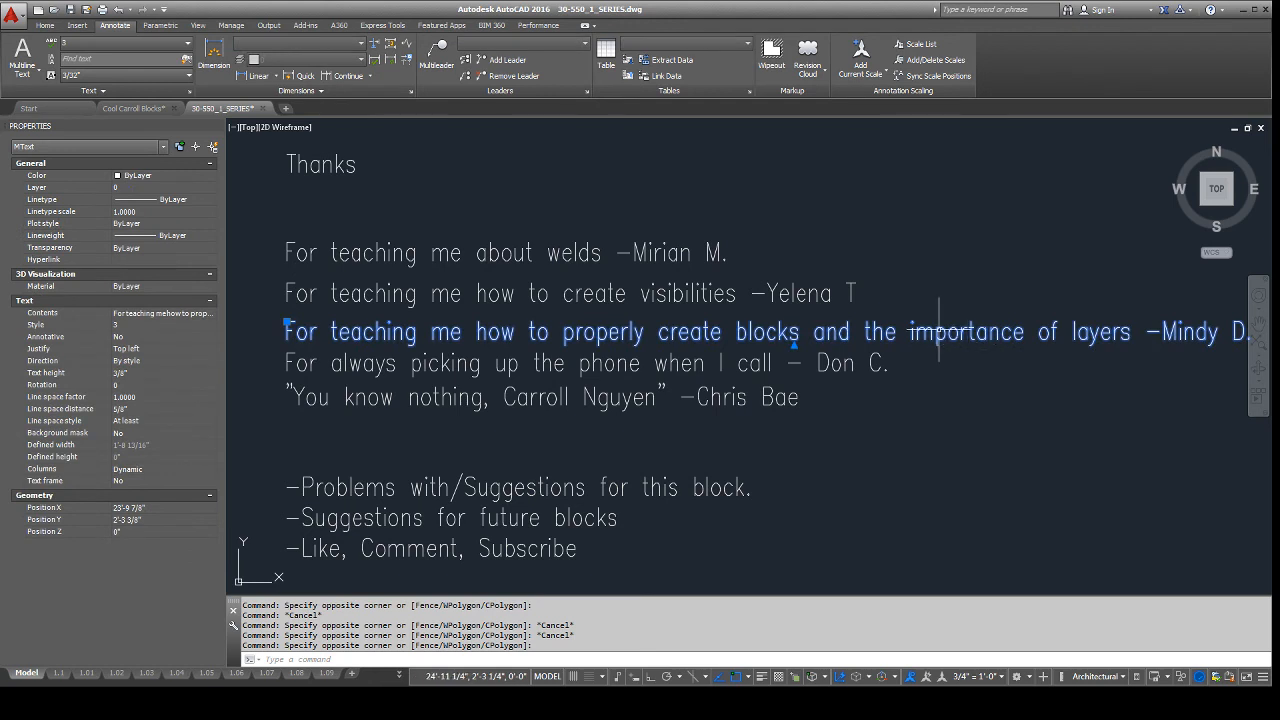
{"action": "mouse_move", "coordinate": [978, 382]}
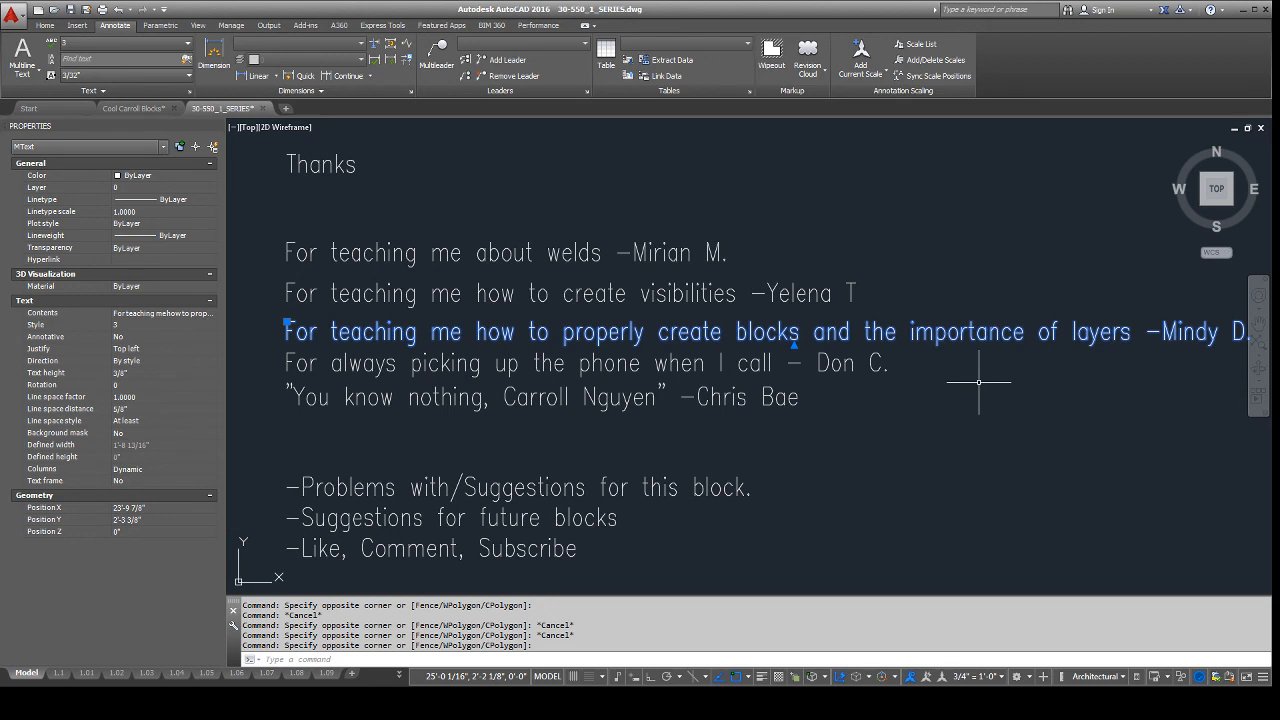
{"action": "mouse_move", "coordinate": [984, 378]}
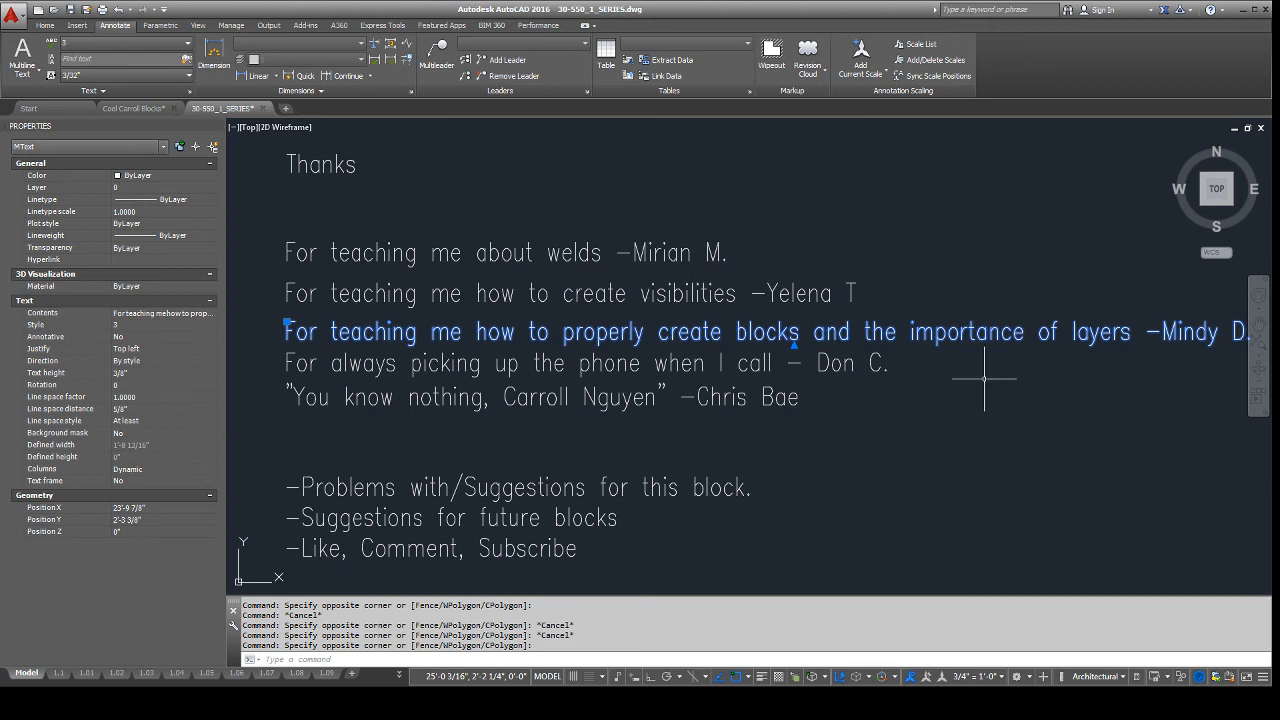
{"action": "mouse_move", "coordinate": [958, 380]}
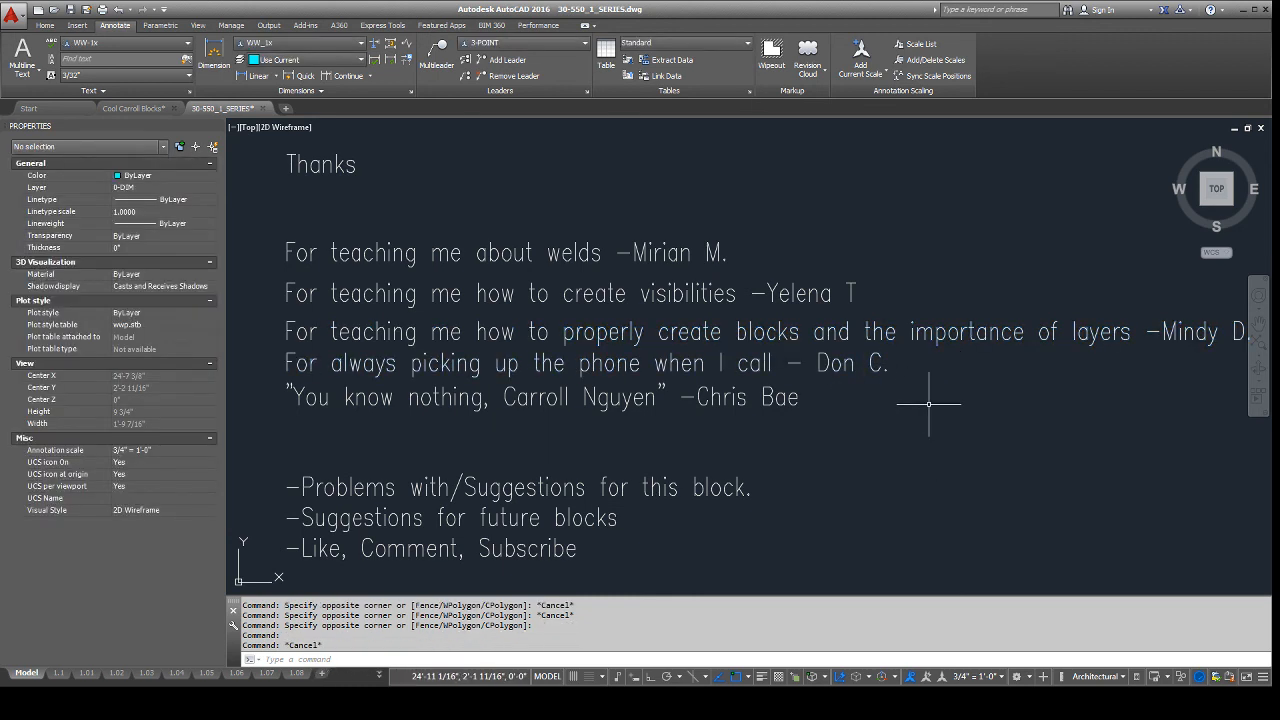
{"action": "mouse_move", "coordinate": [844, 430]}
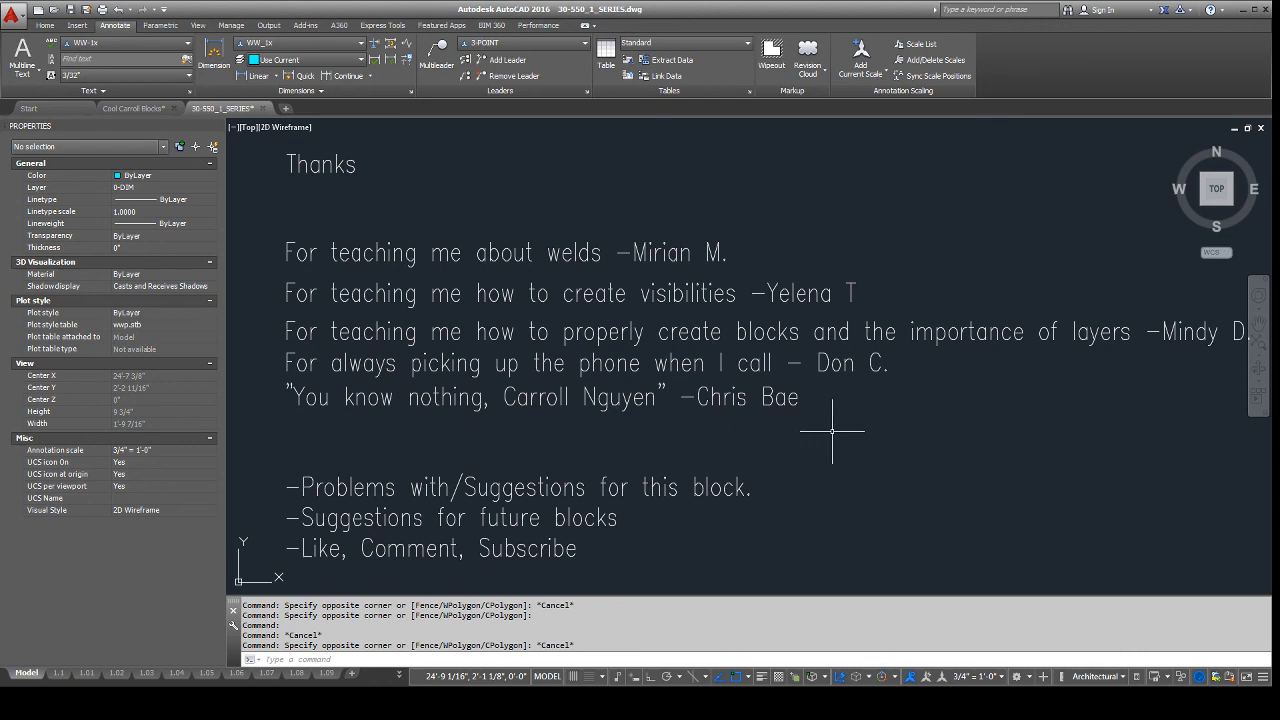
{"action": "mouse_move", "coordinate": [832, 428]}
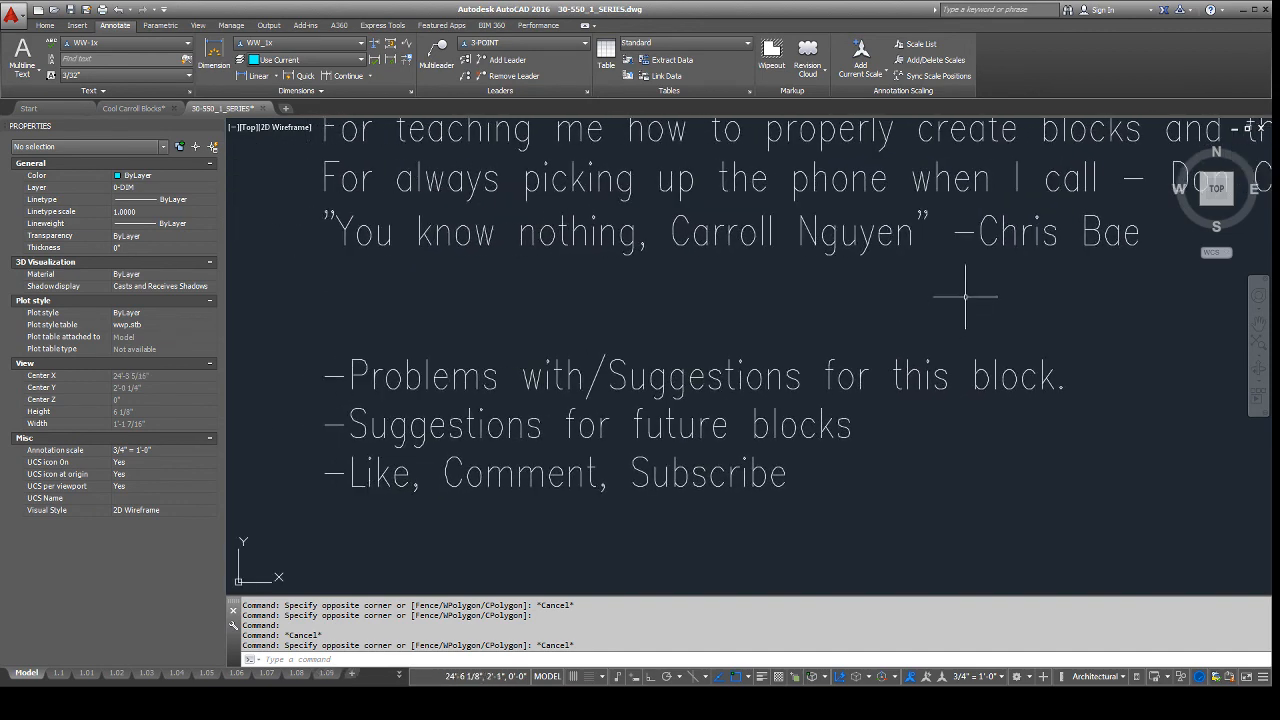
{"action": "mouse_move", "coordinate": [978, 292]}
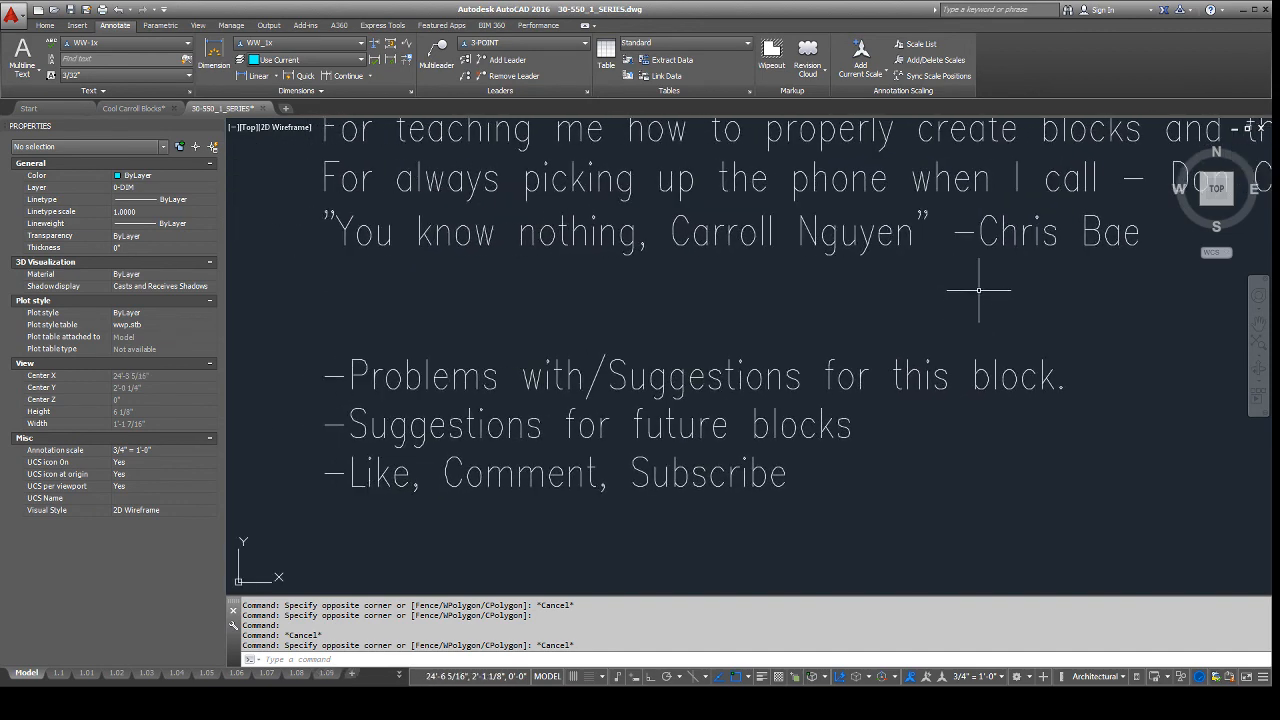
{"action": "mouse_move", "coordinate": [988, 280]}
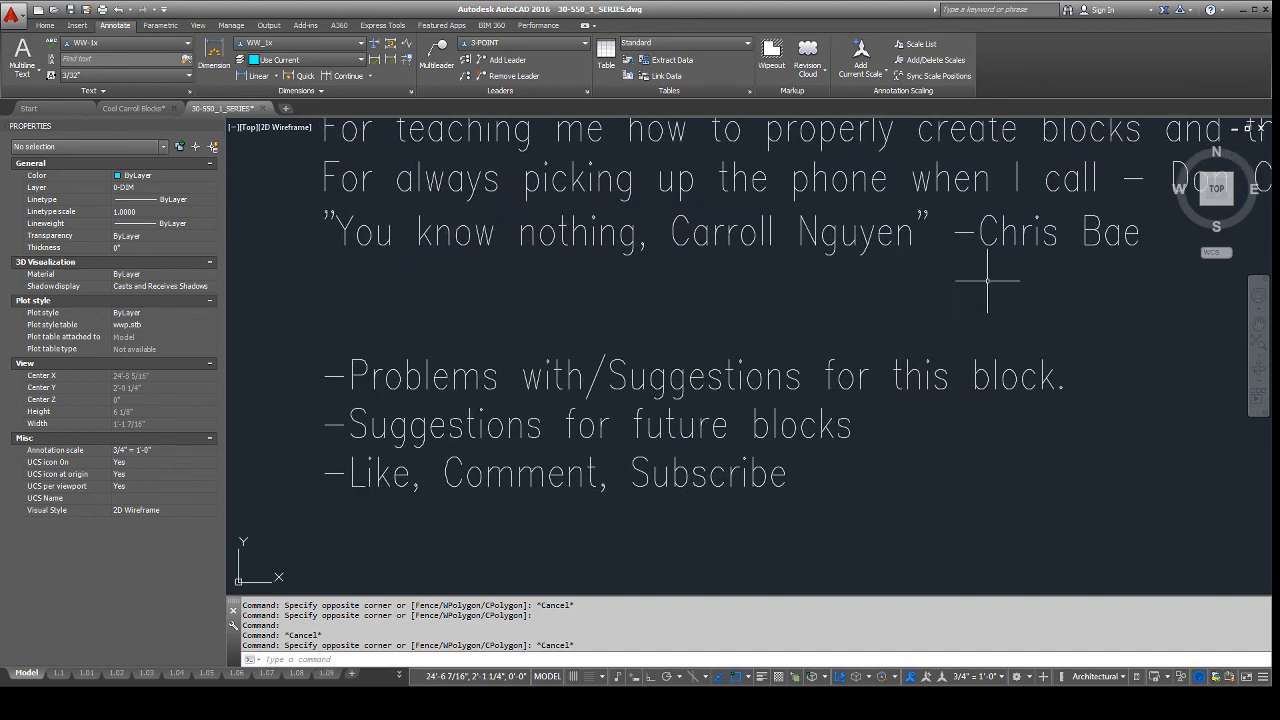
{"action": "mouse_move", "coordinate": [976, 288]}
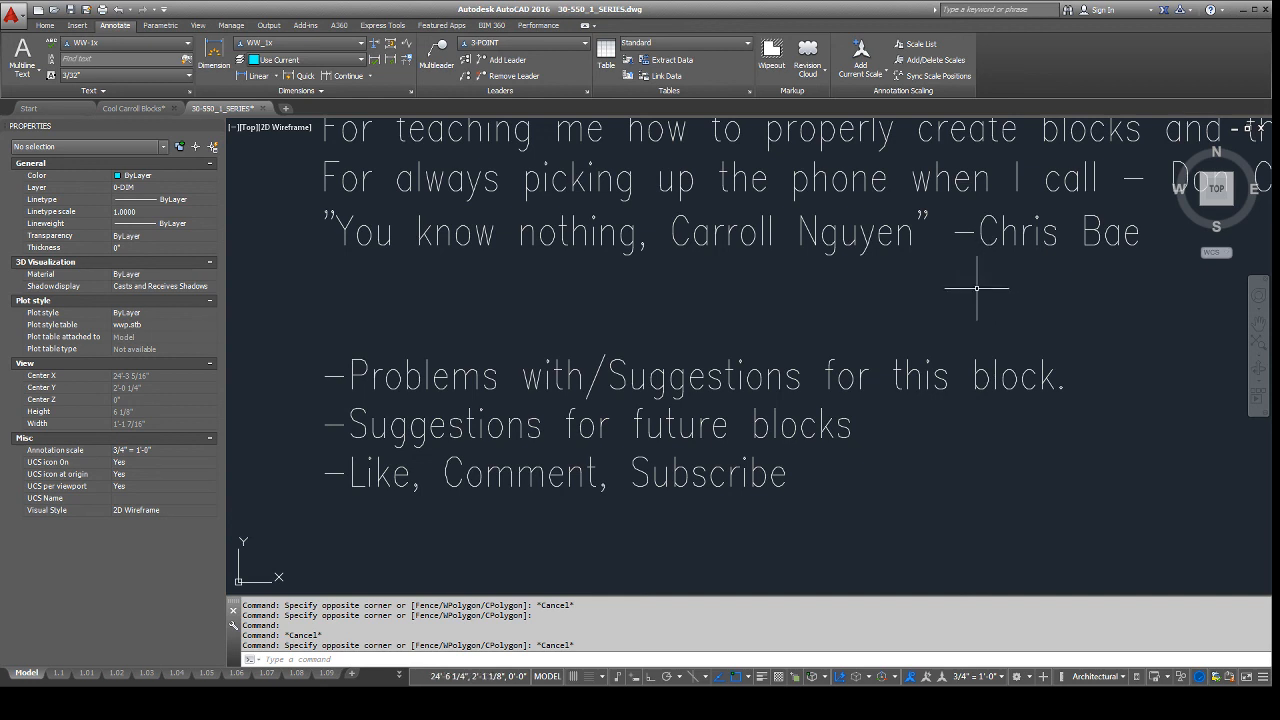
{"action": "mouse_move", "coordinate": [976, 304]}
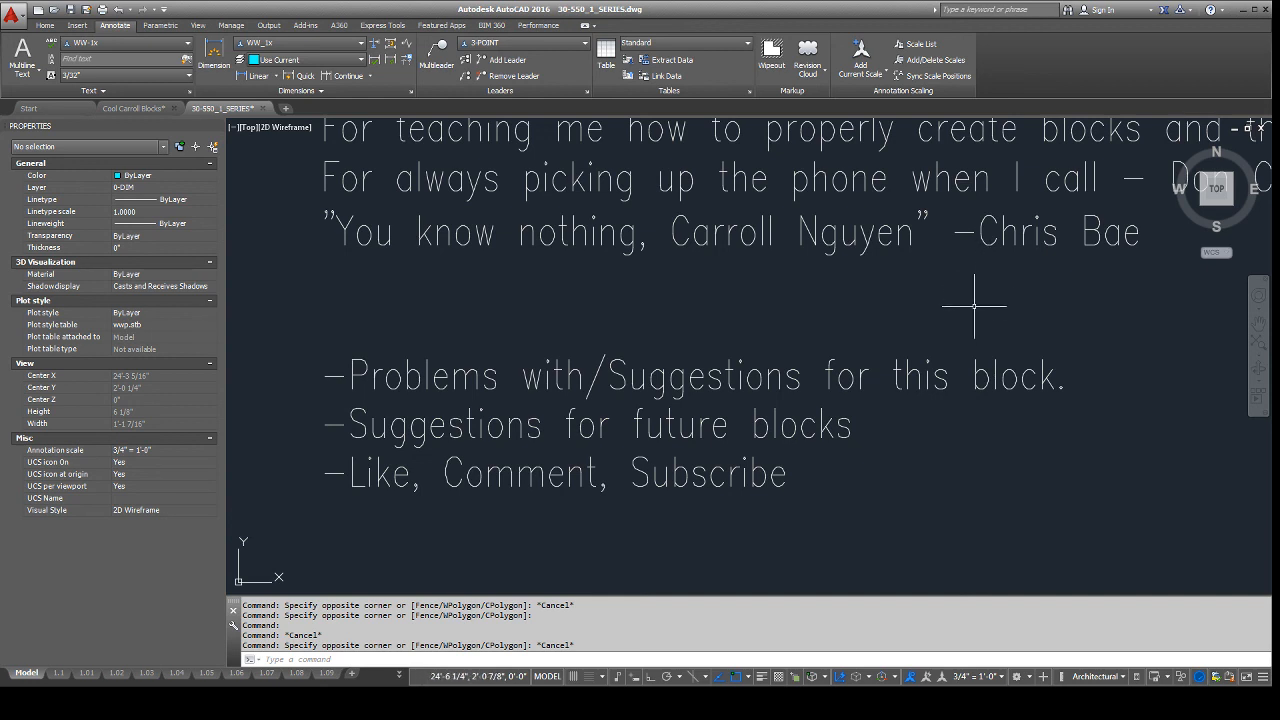
{"action": "mouse_move", "coordinate": [970, 312]}
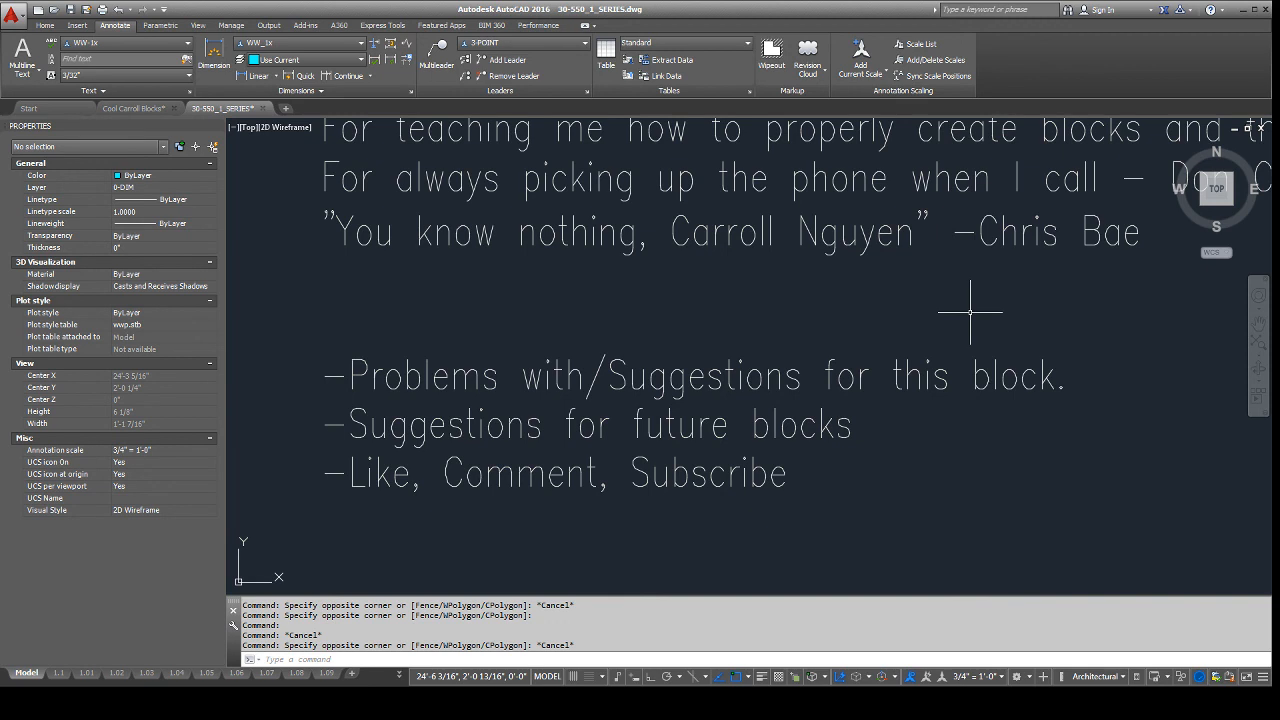
{"action": "mouse_move", "coordinate": [936, 376]}
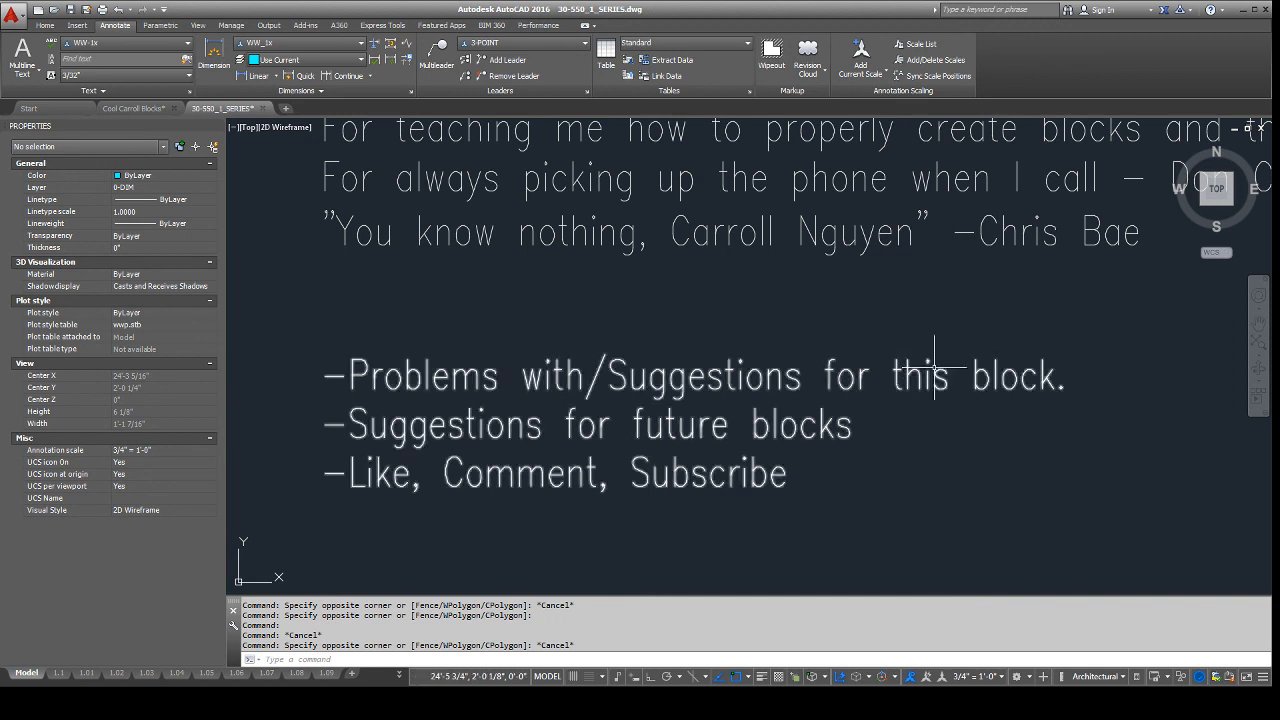
{"action": "mouse_move", "coordinate": [878, 436]}
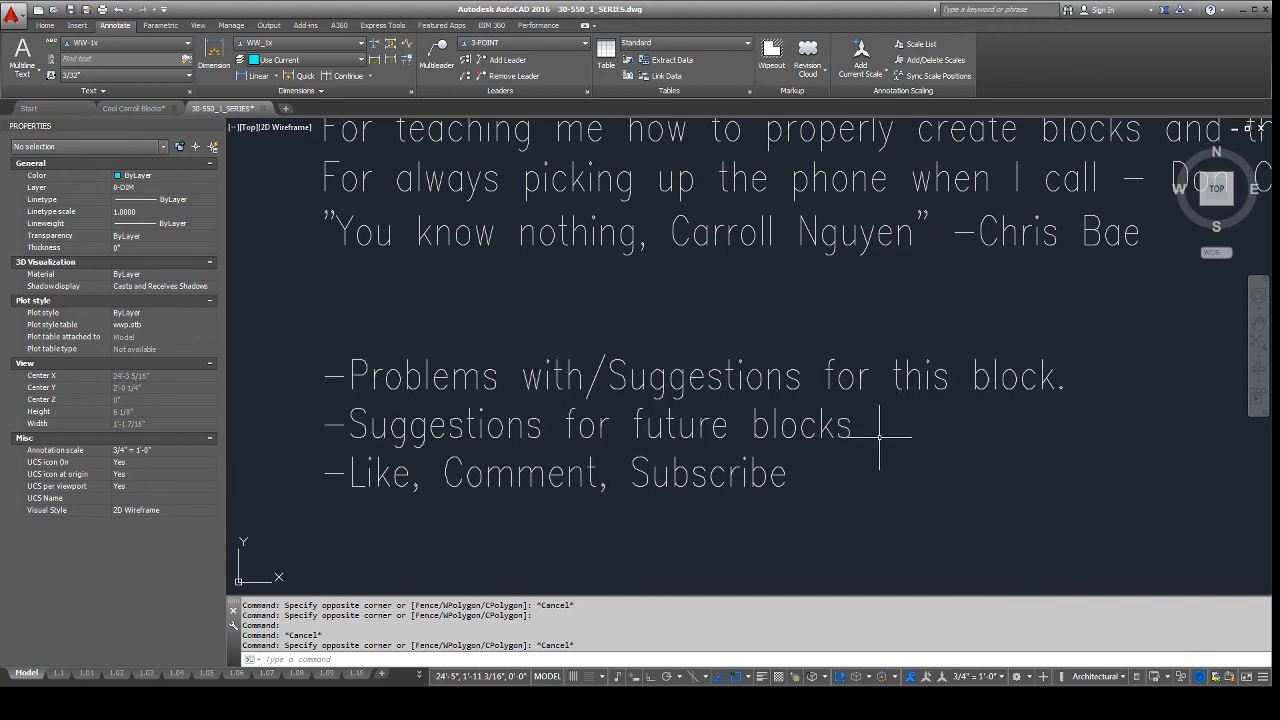